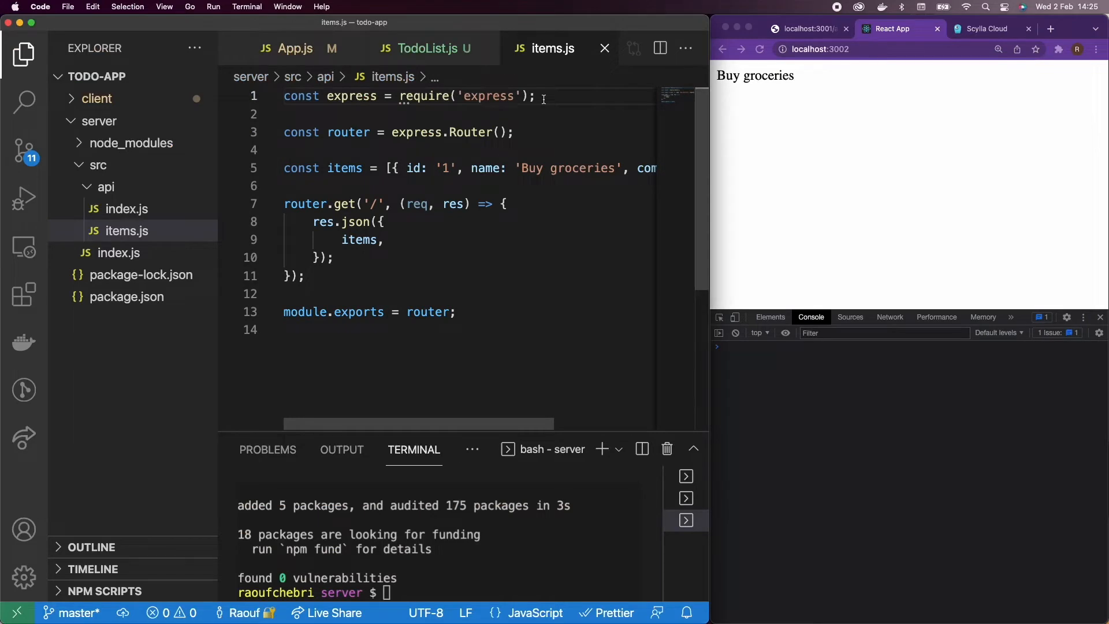
Step: In items.js, write const cassandra = require('cassandra-driver') and begin const cluster = new cassandra.Client
text(const ca)
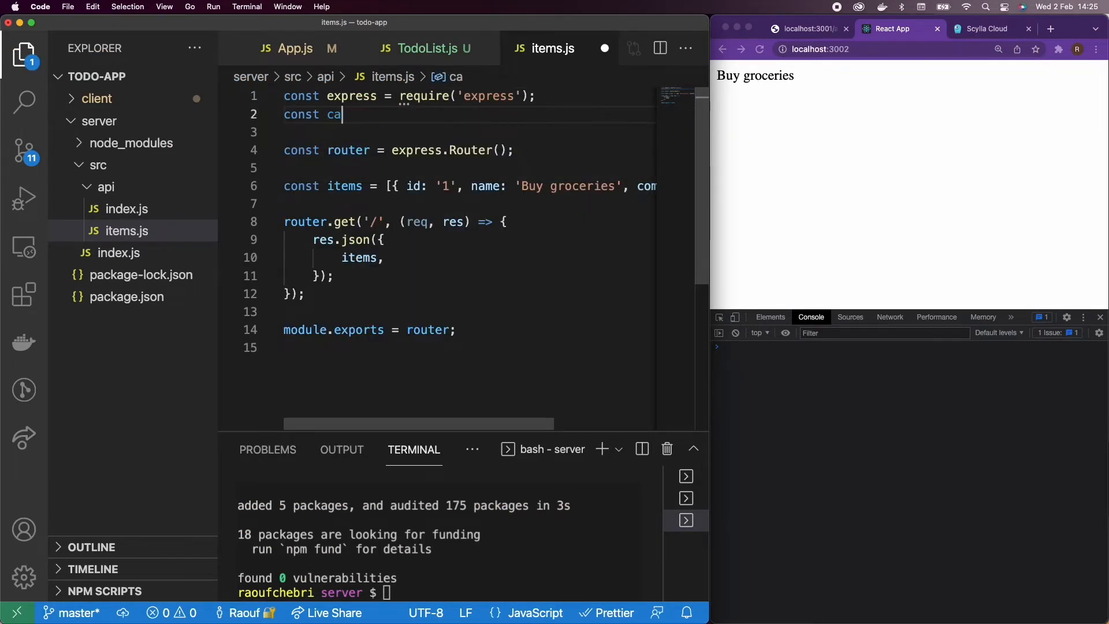
text(ssandra = require('cassandra-driver)
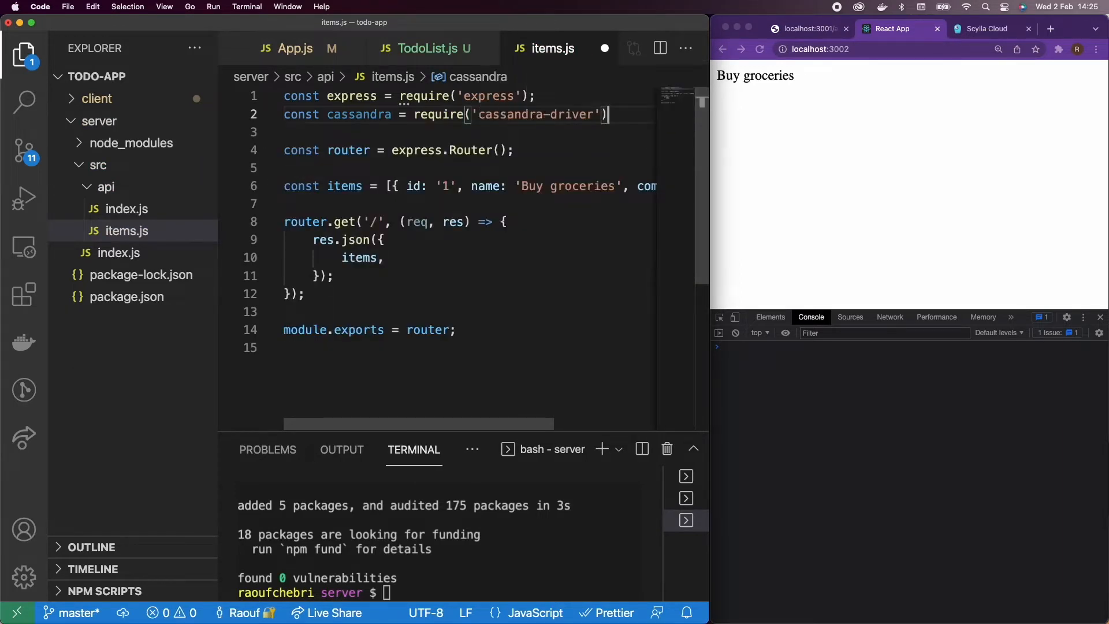
text(const cl)
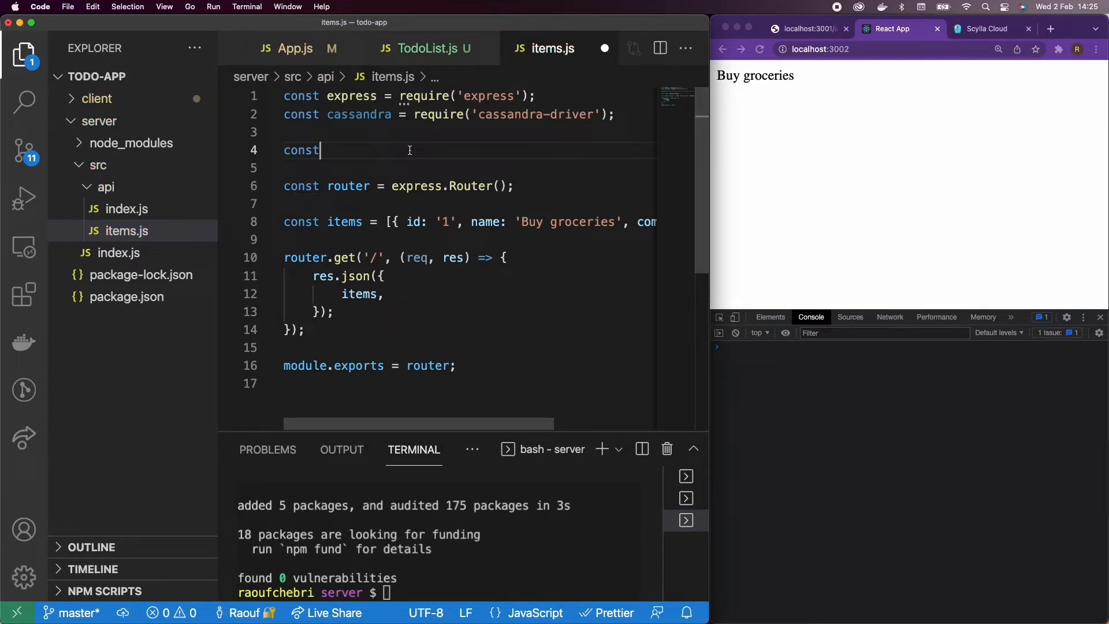
text(cluster =)
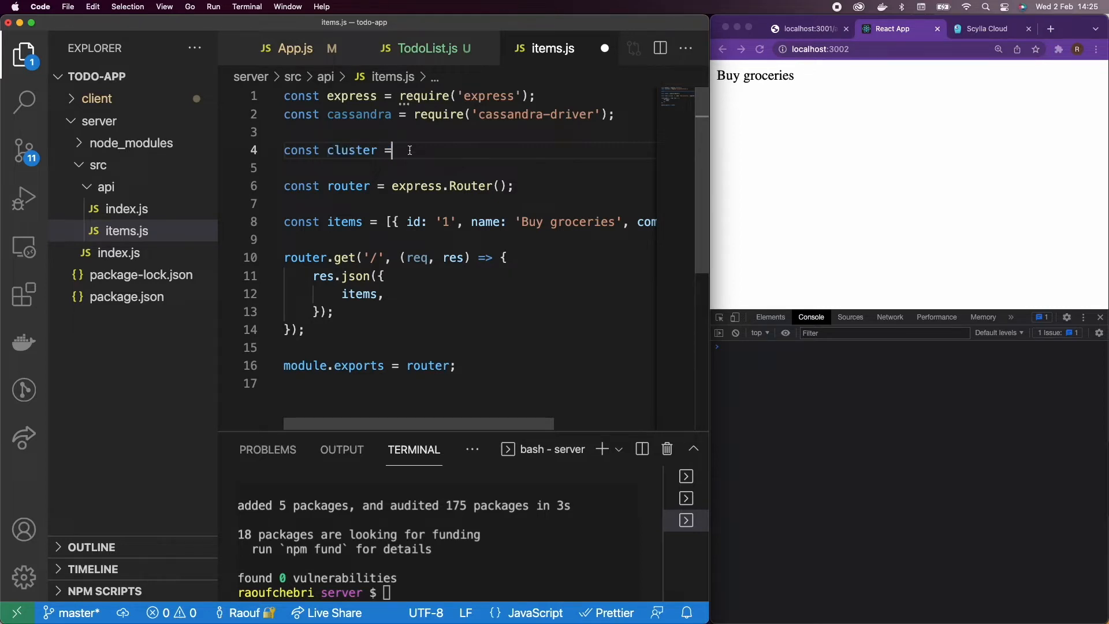
text(new sa)
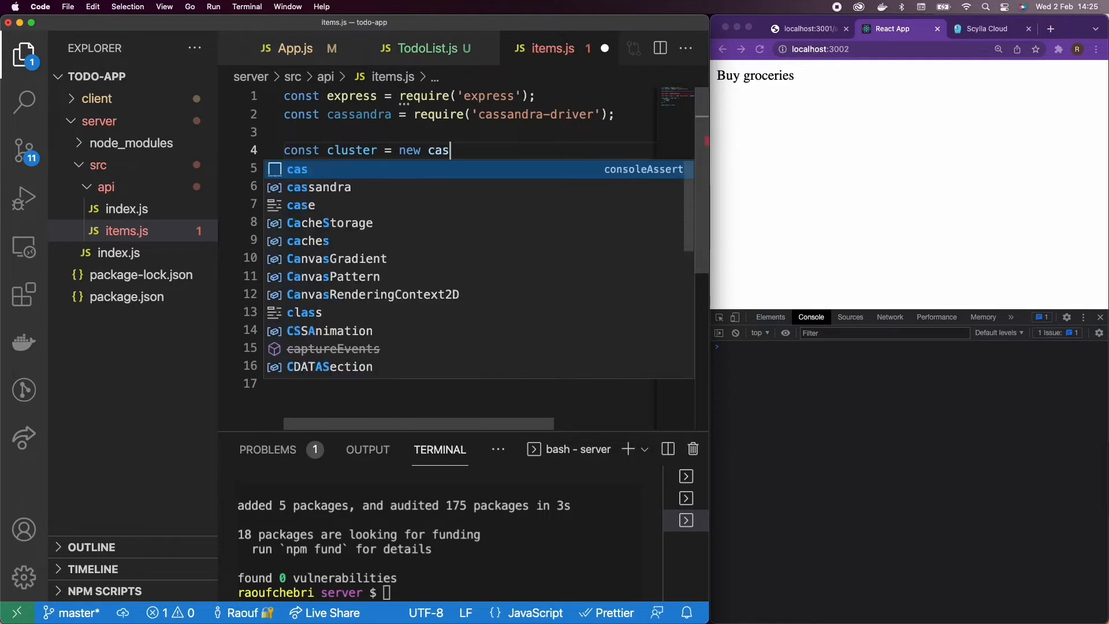
text(cassandra.Client({)
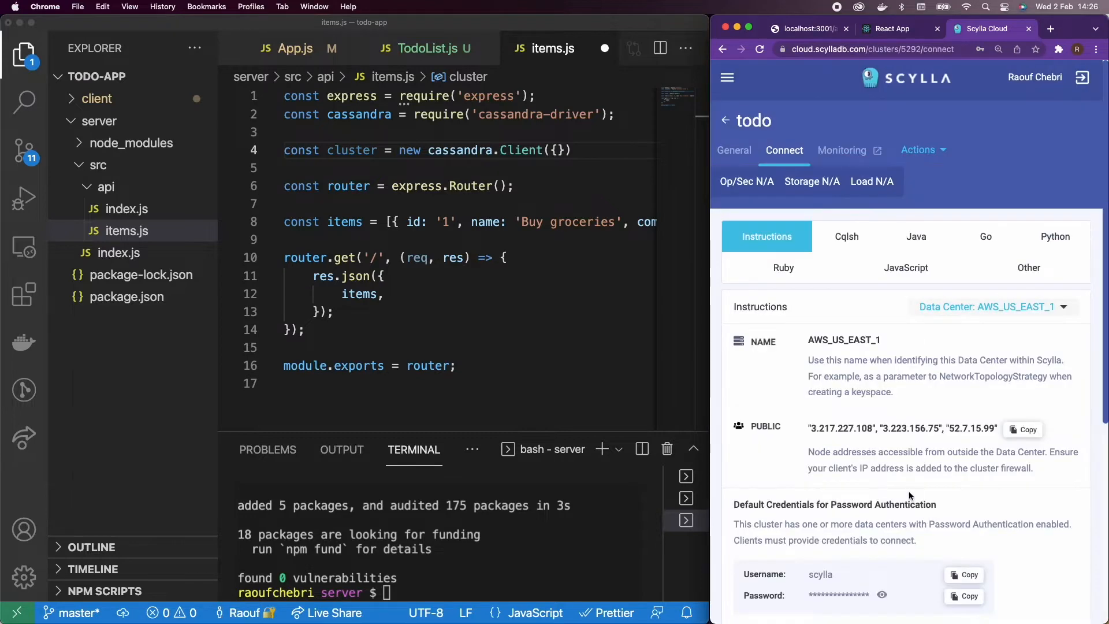
Step: Copy contactPoints, localDataCenter and credentials from Scylla Cloud's JavaScript connect example into the Client
scroll(down, 3)
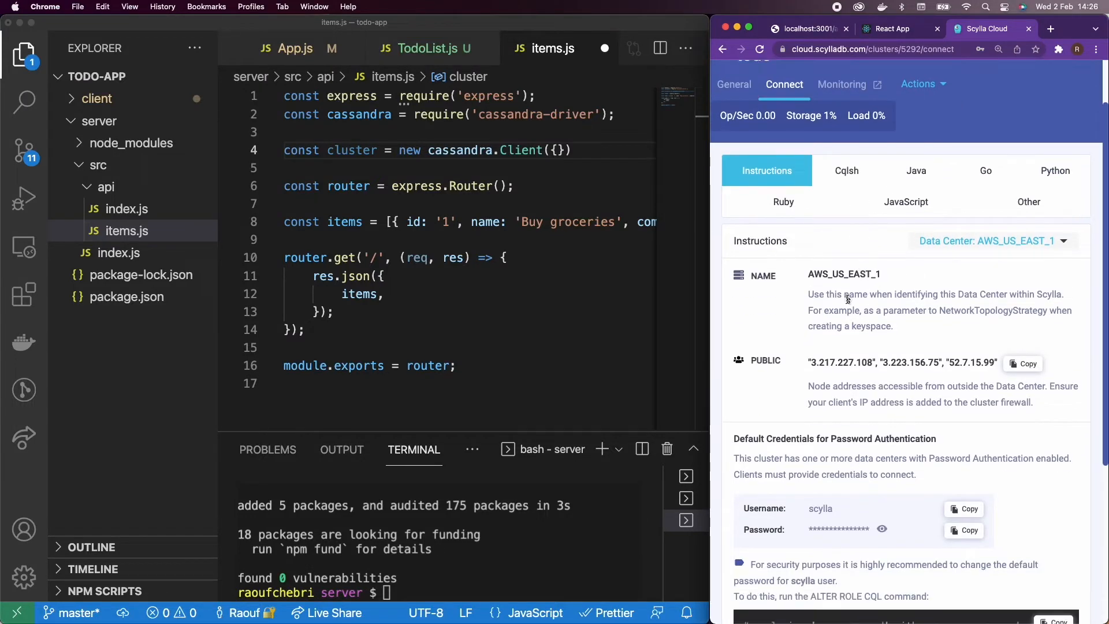
scroll(down, 3)
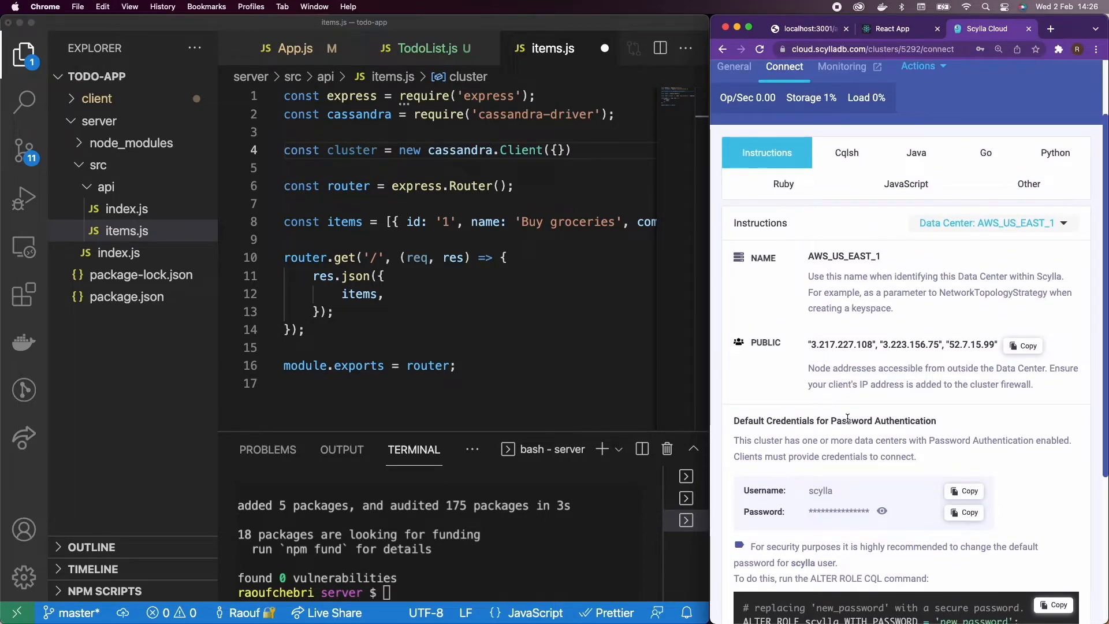
click(906, 183)
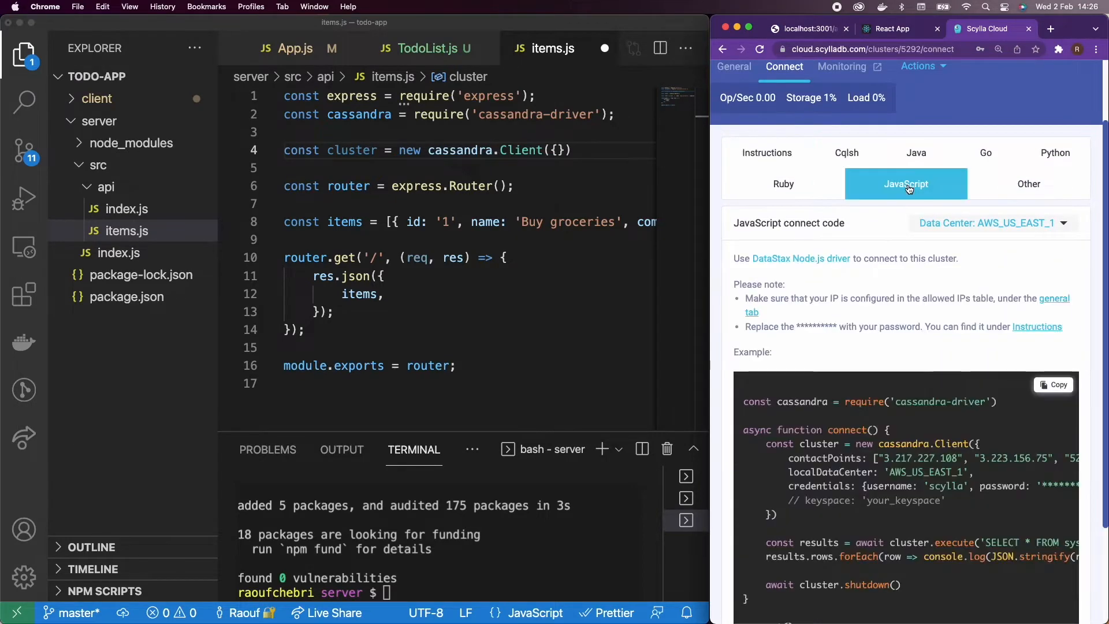
scroll(down, 3)
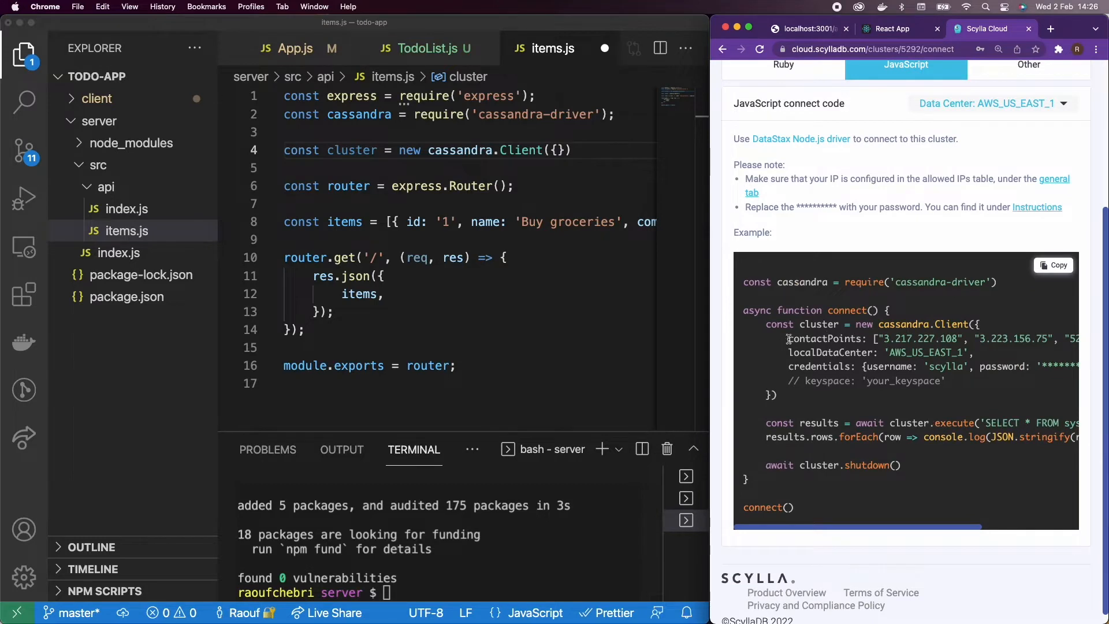
mouse_move(797, 350)
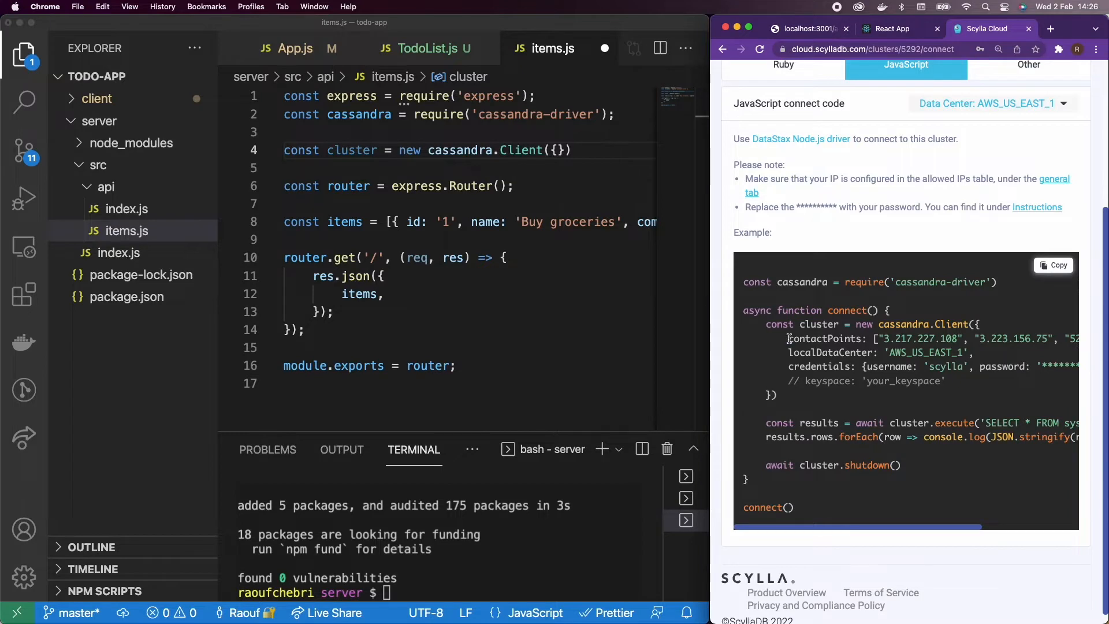
drag(787, 338, 860, 365)
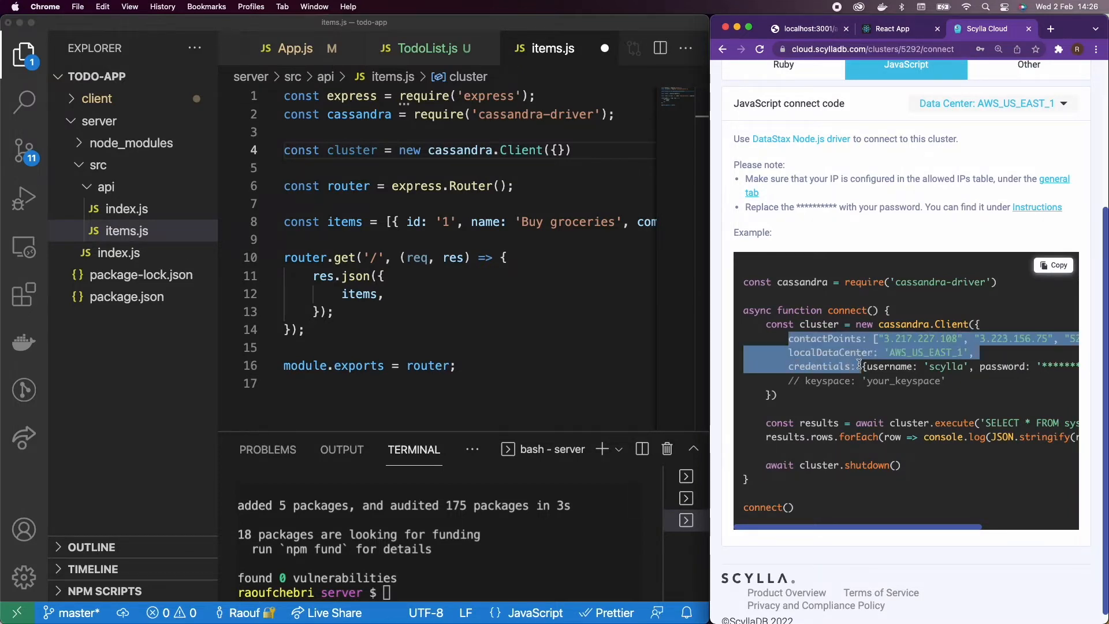
scroll(right, 3)
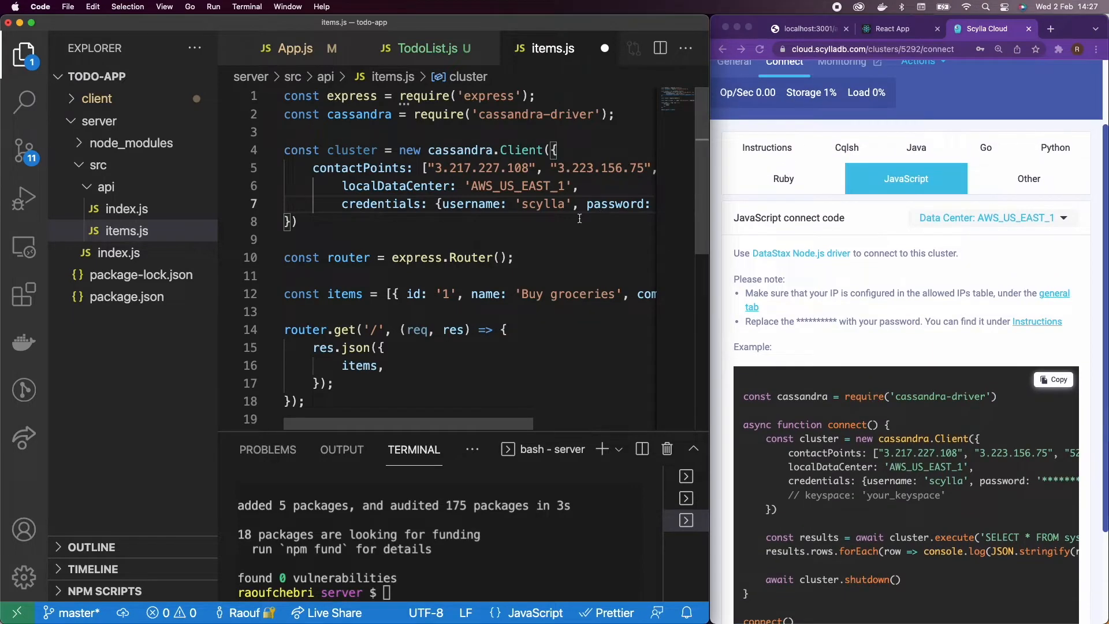
Step: Paste the Scylla Cloud cluster password into the credentials, then start a new bash terminal
click(106, 186)
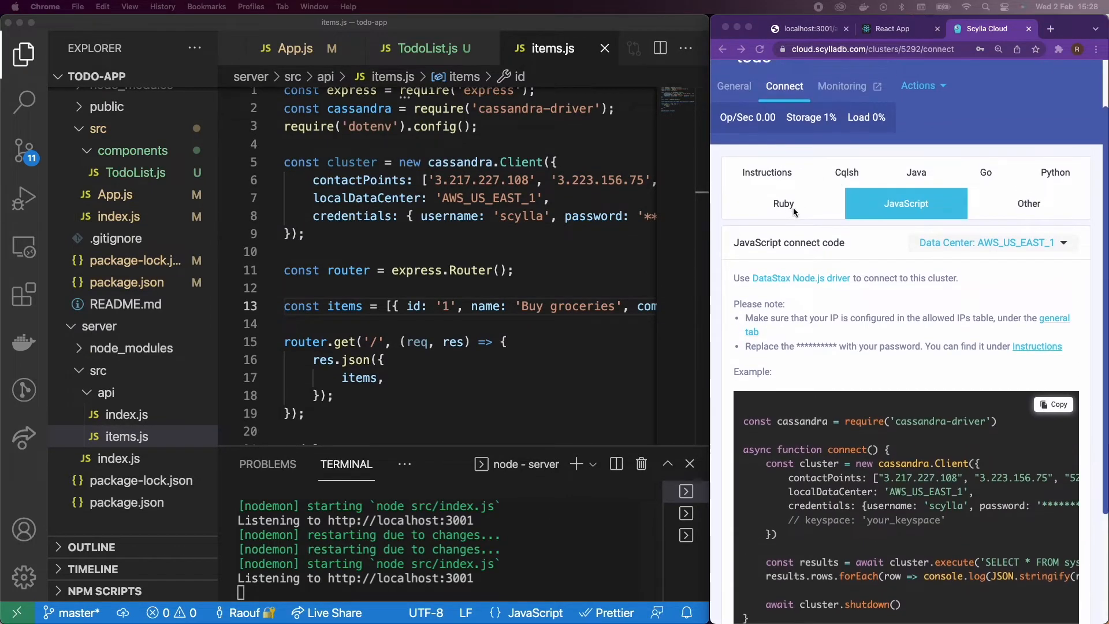
click(766, 173)
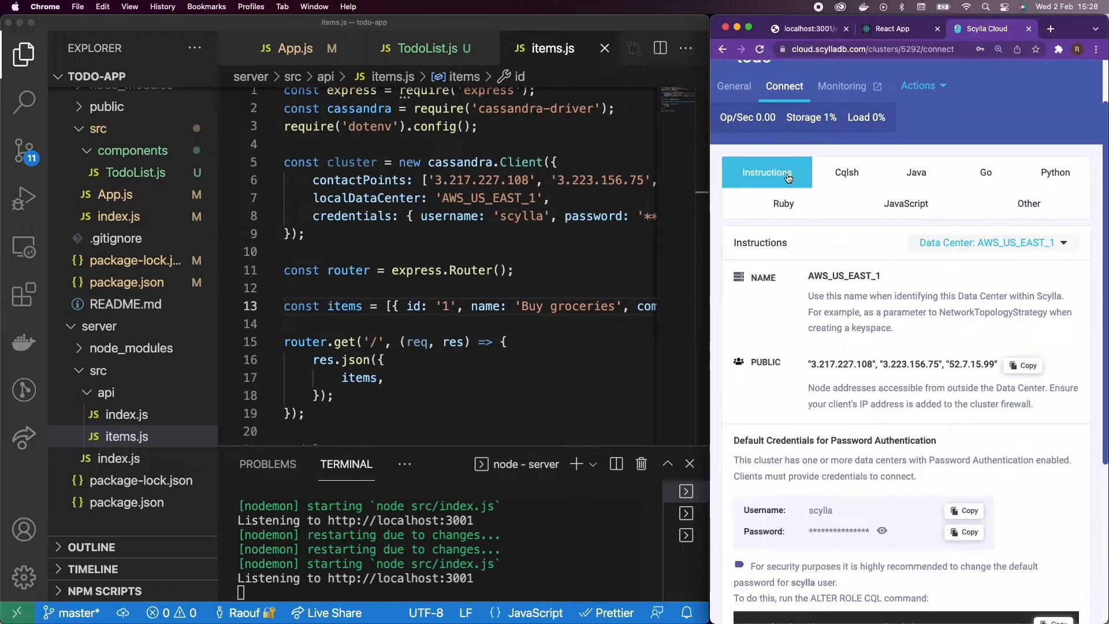
scroll(down, 3)
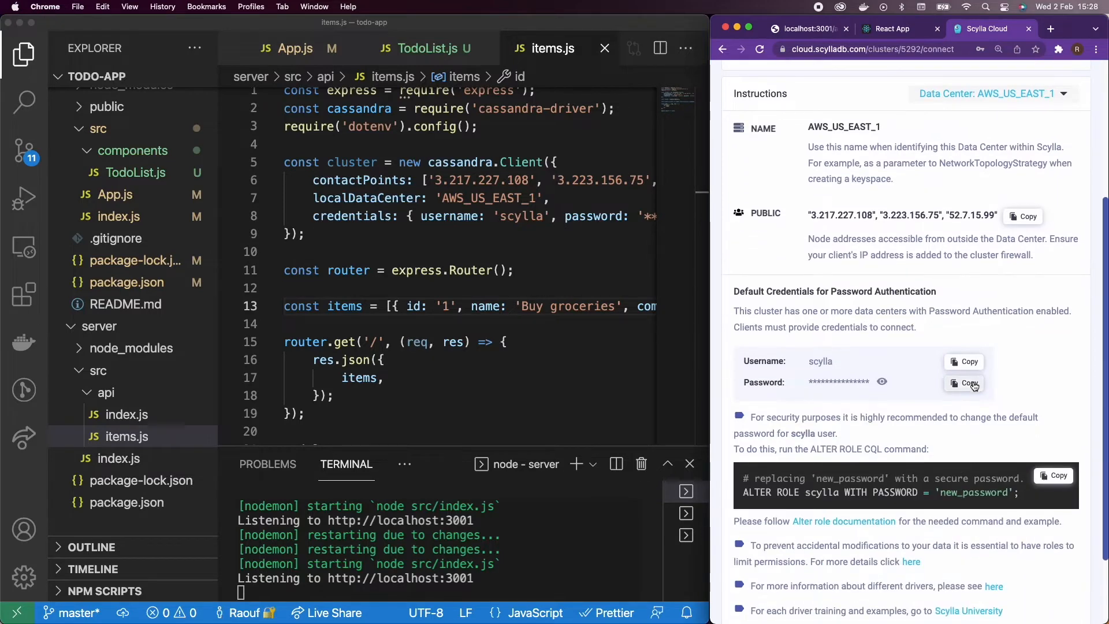
click(961, 382)
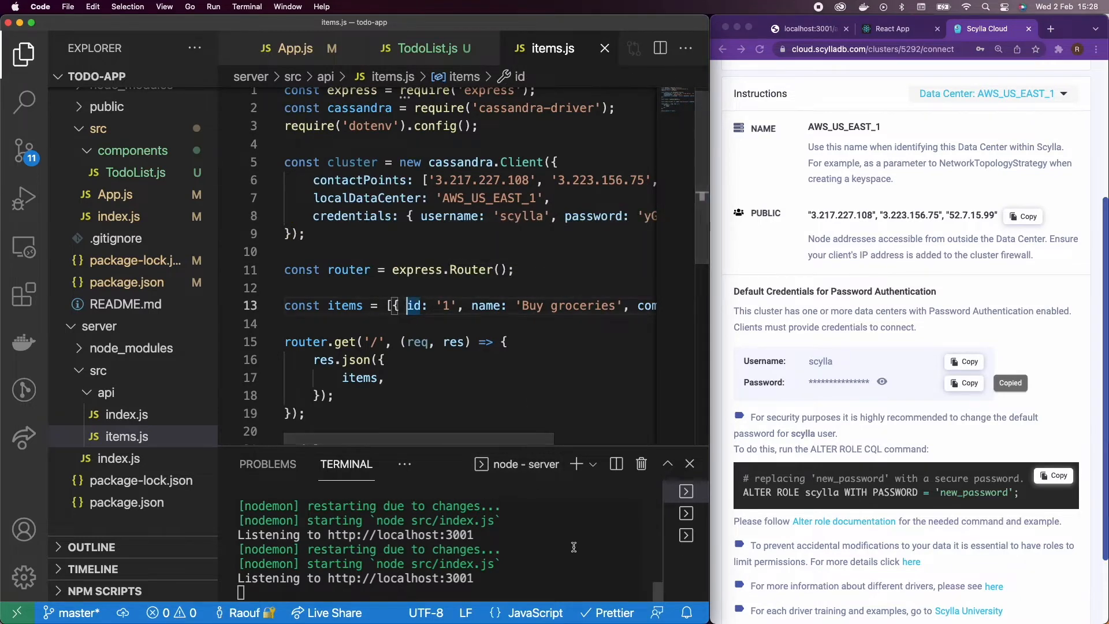
mouse_move(686, 535)
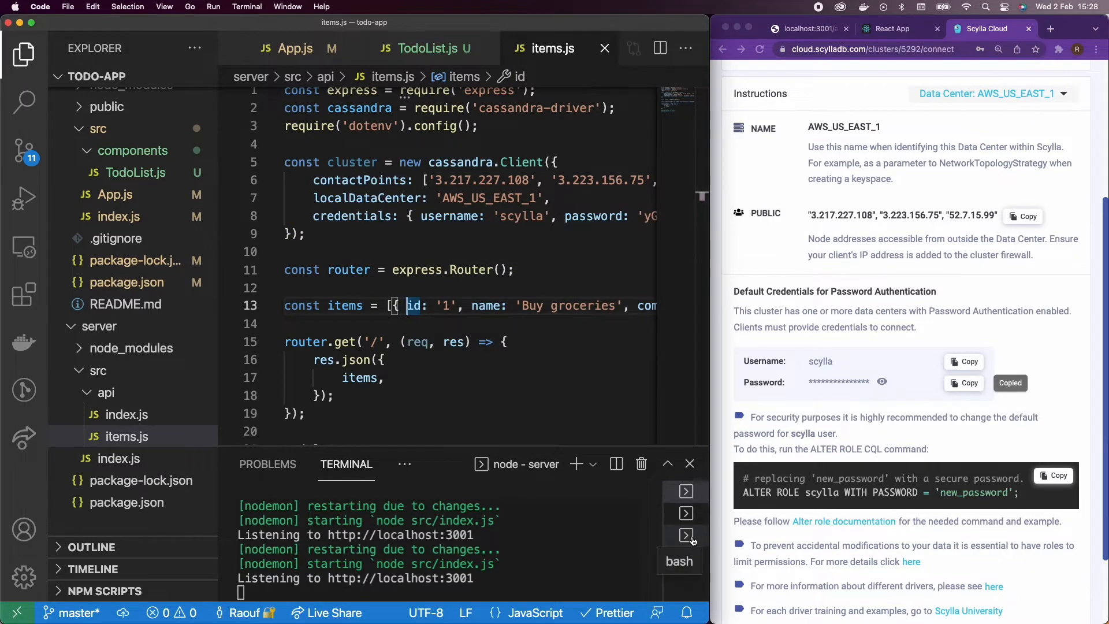
click(685, 535)
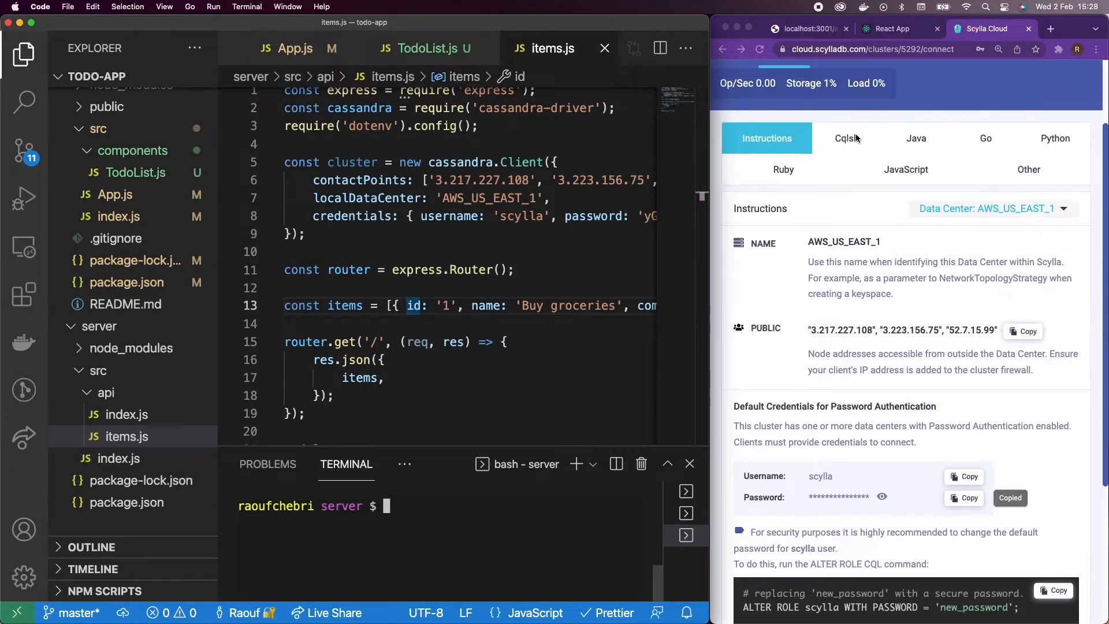
Step: Take the docker run cqlsh command and password from the Cqlsh and Instructions tabs
click(846, 138)
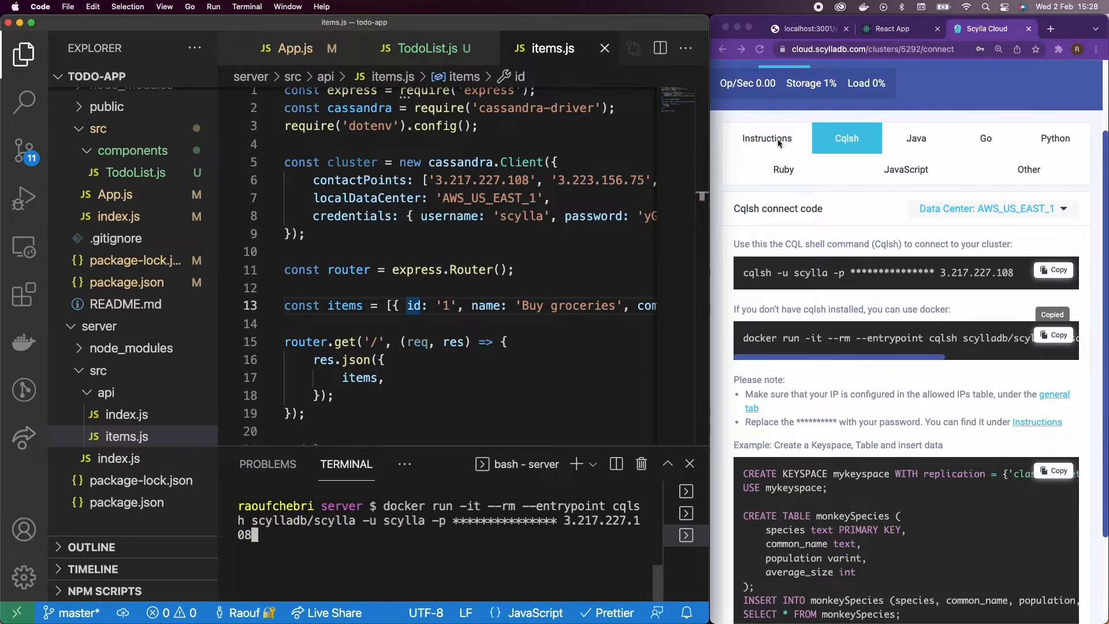
click(766, 138)
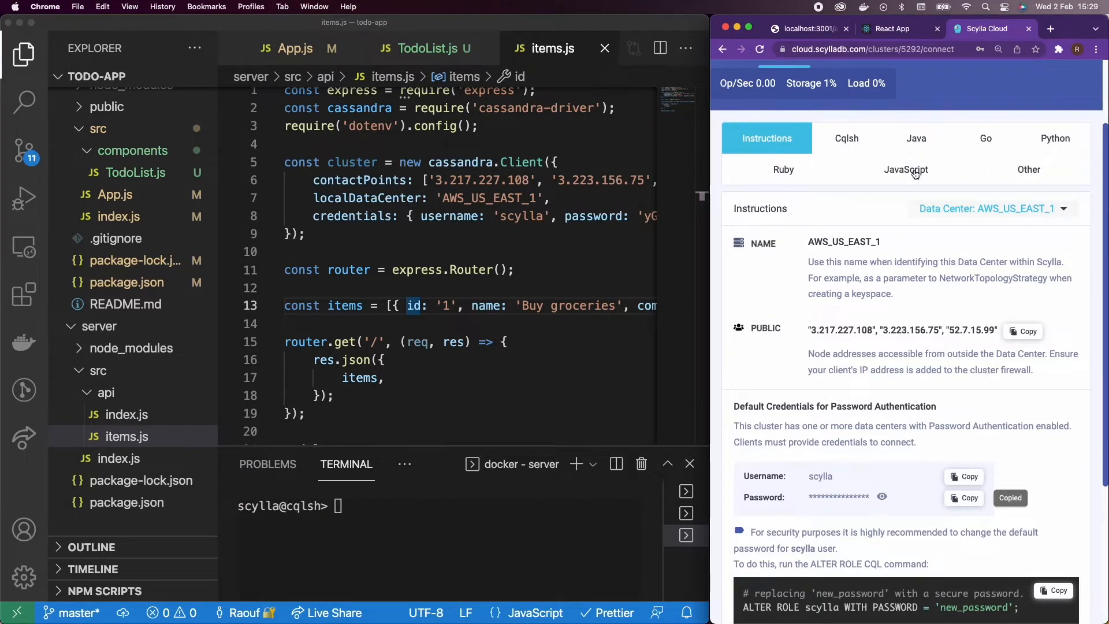
click(846, 138)
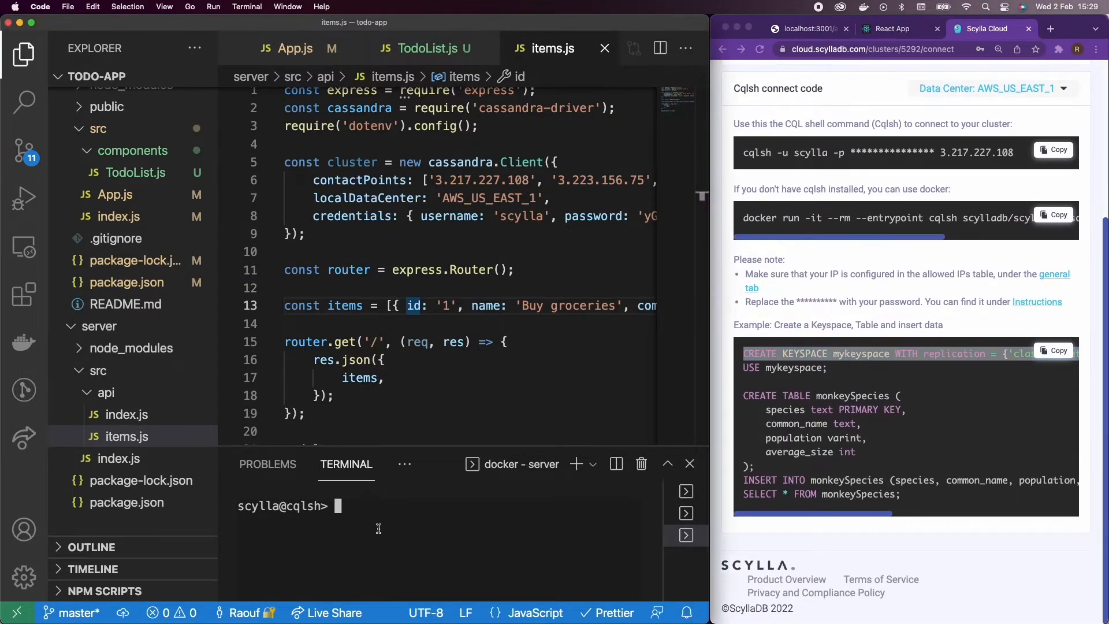
Step: Run CREATE KEYSPACE todos (NetworkTopologyStrategy, AWS_US_EAST_1: 3), then switch with use todos
text(CREATE KEYSPACE mykeyspace WITH replication = {'class': 'NetworkTopologyStrategy', 'AWS_US_EAST_1' : 3} AND durable_writes = true;)
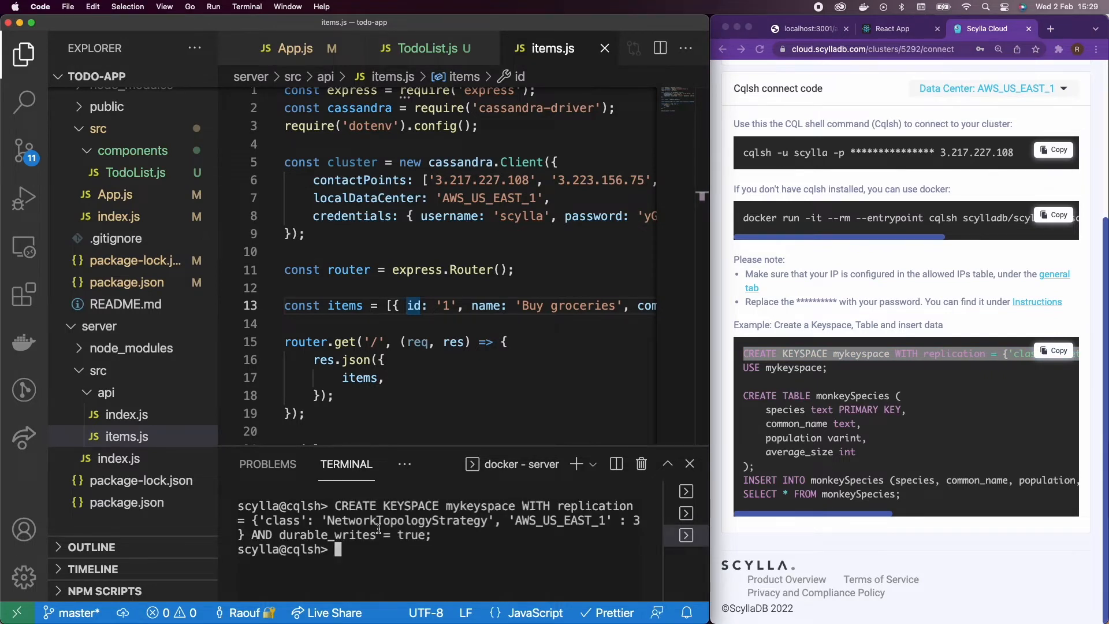
key(Enter)
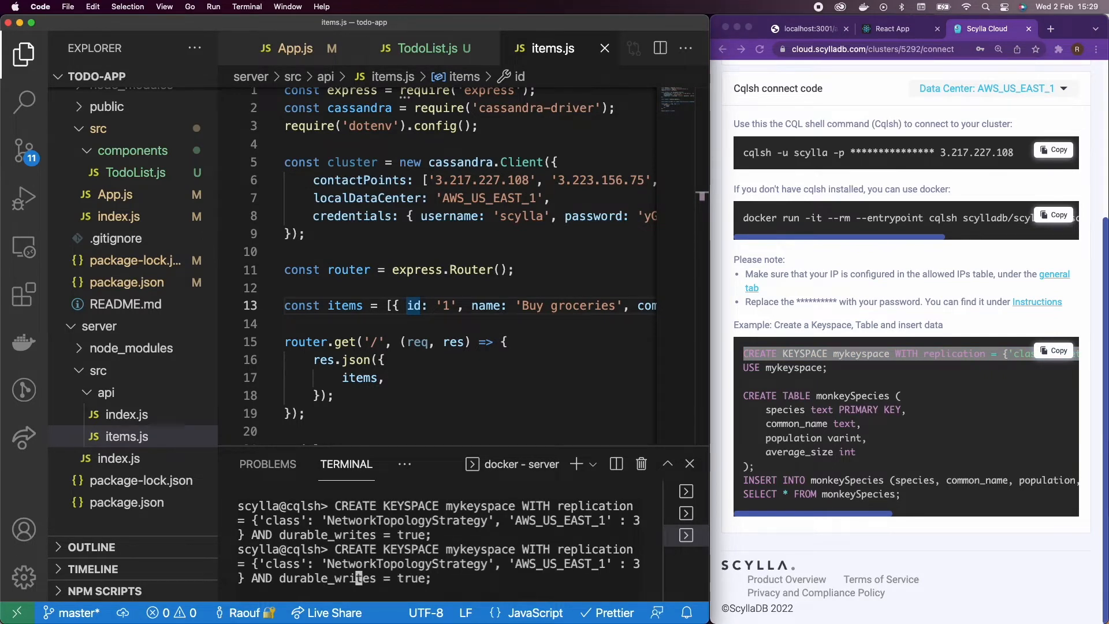
text(clear)
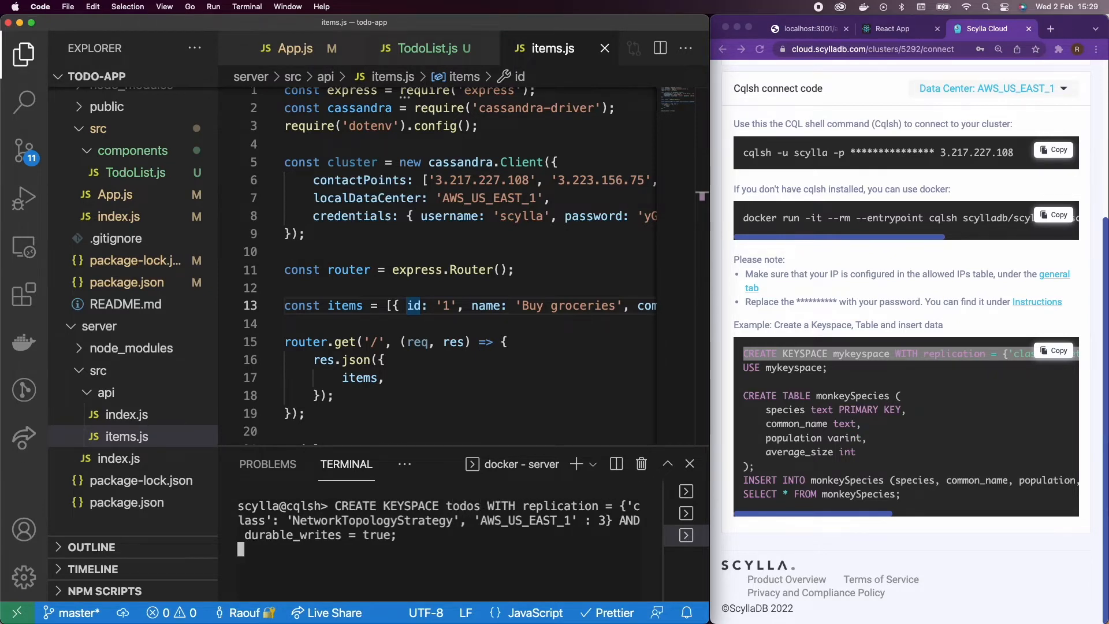
key(Enter)
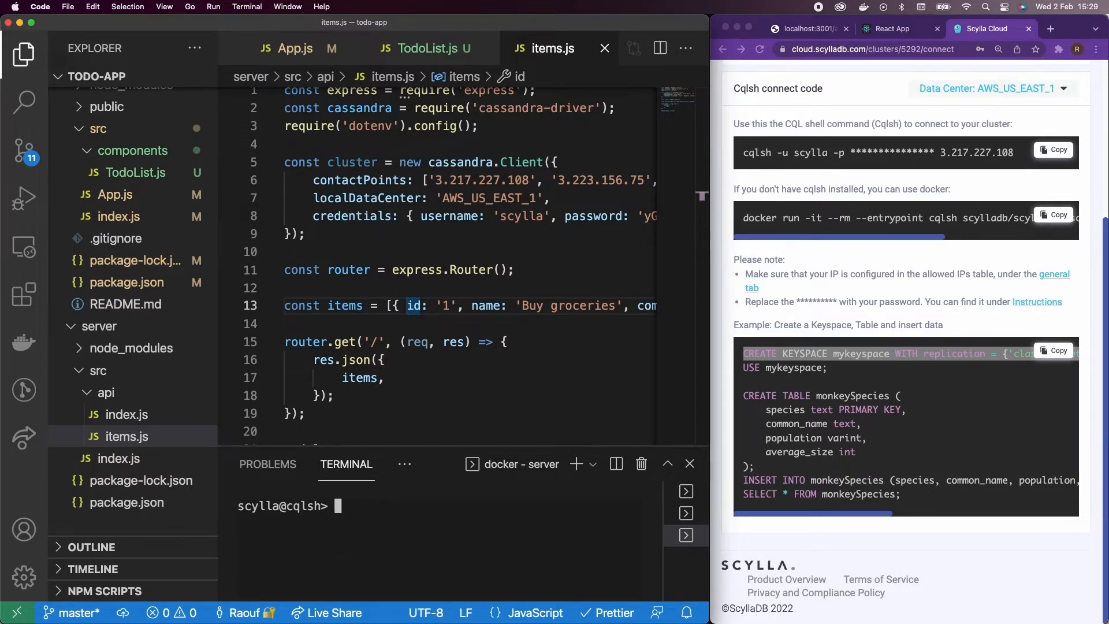
text(use todos)
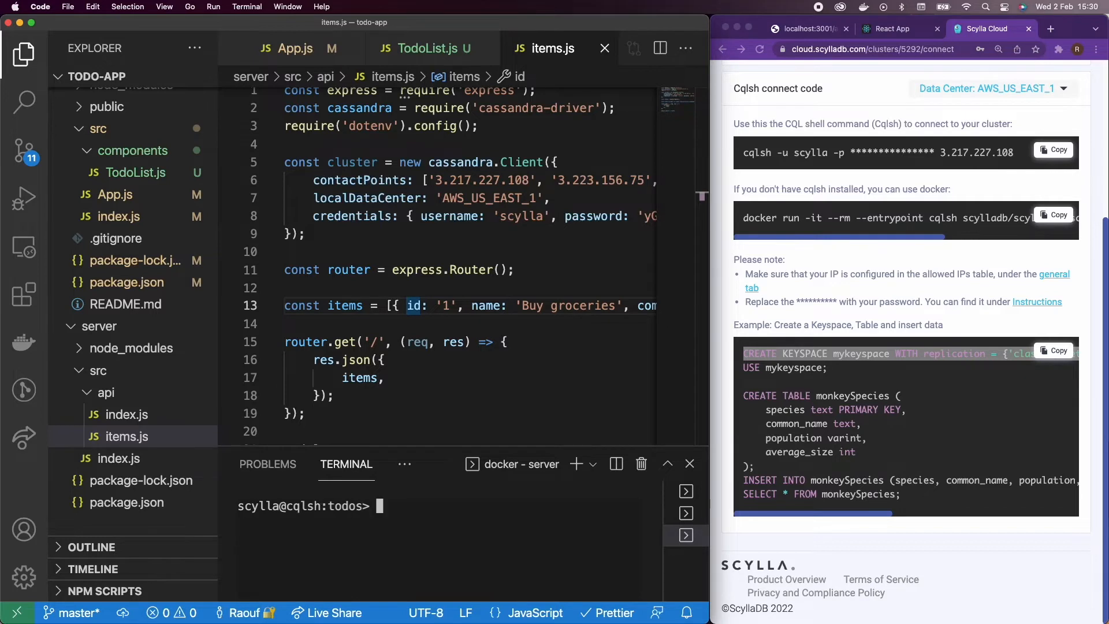
Step: Run CREATE TABLE items (id uuid, name text, completed boolean, PRIMARY KEY ((id)))
text(create table items ()
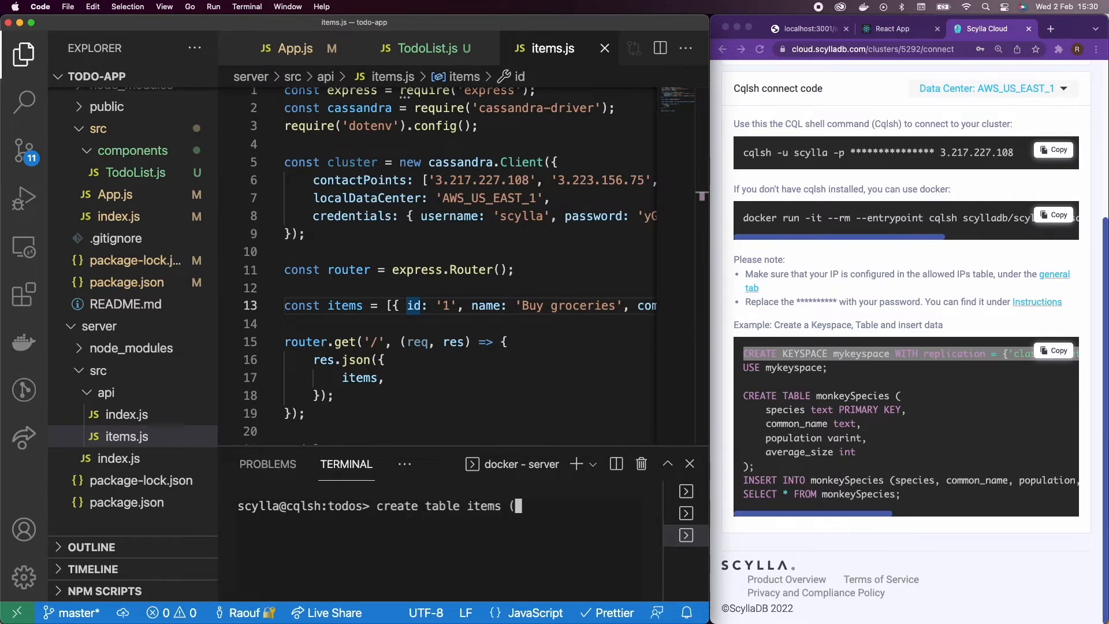
text(id uuid)
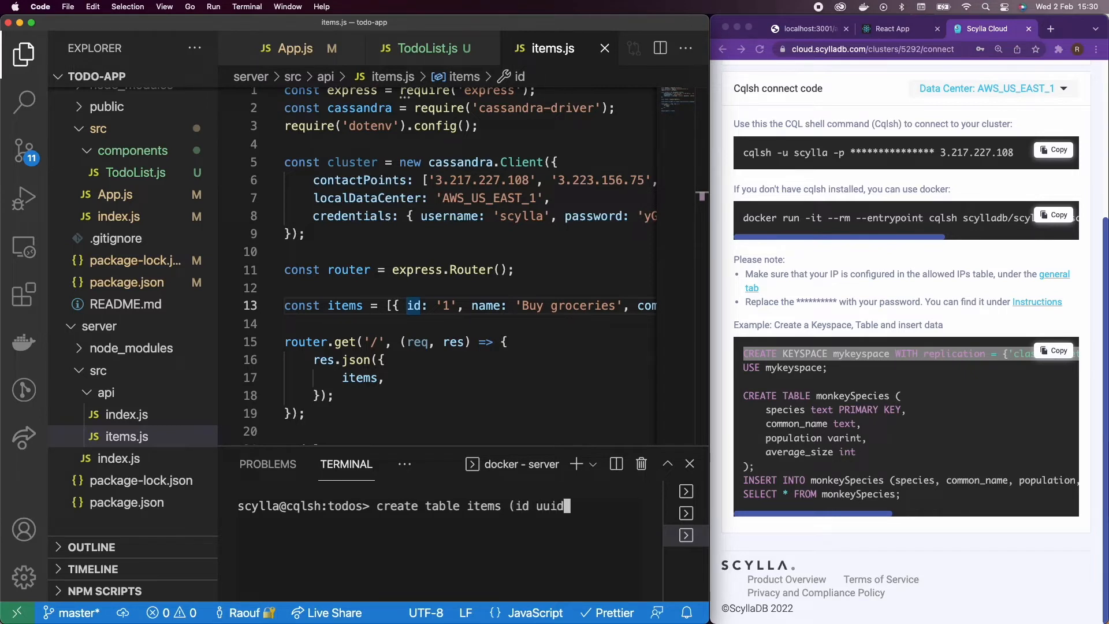
text(, name text, completed boolea)
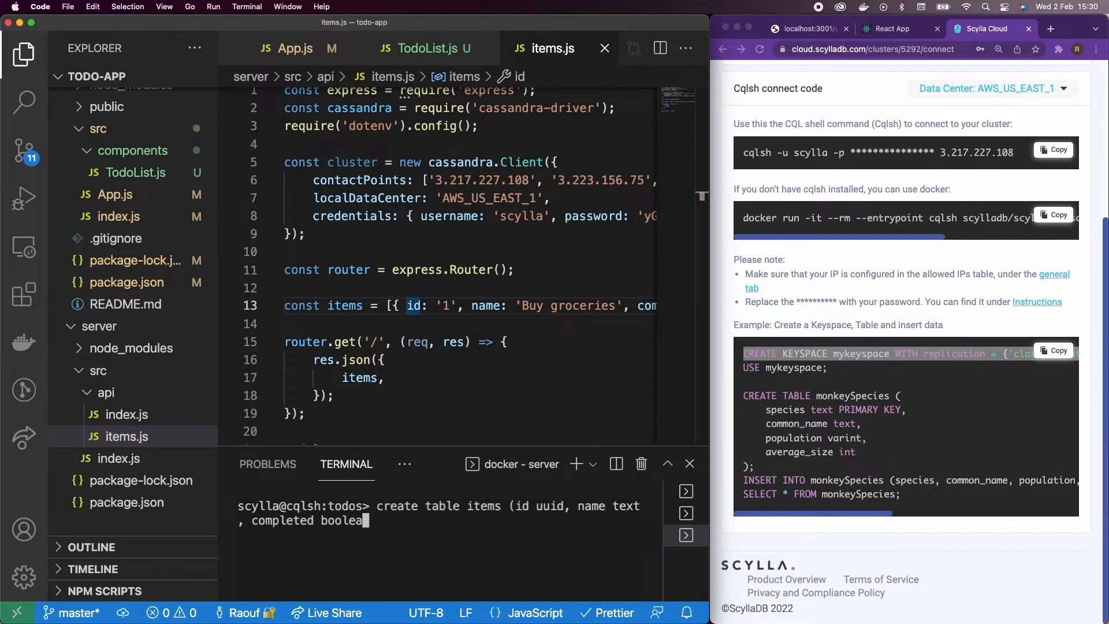
text(n, PRIMARY KEY ((id)
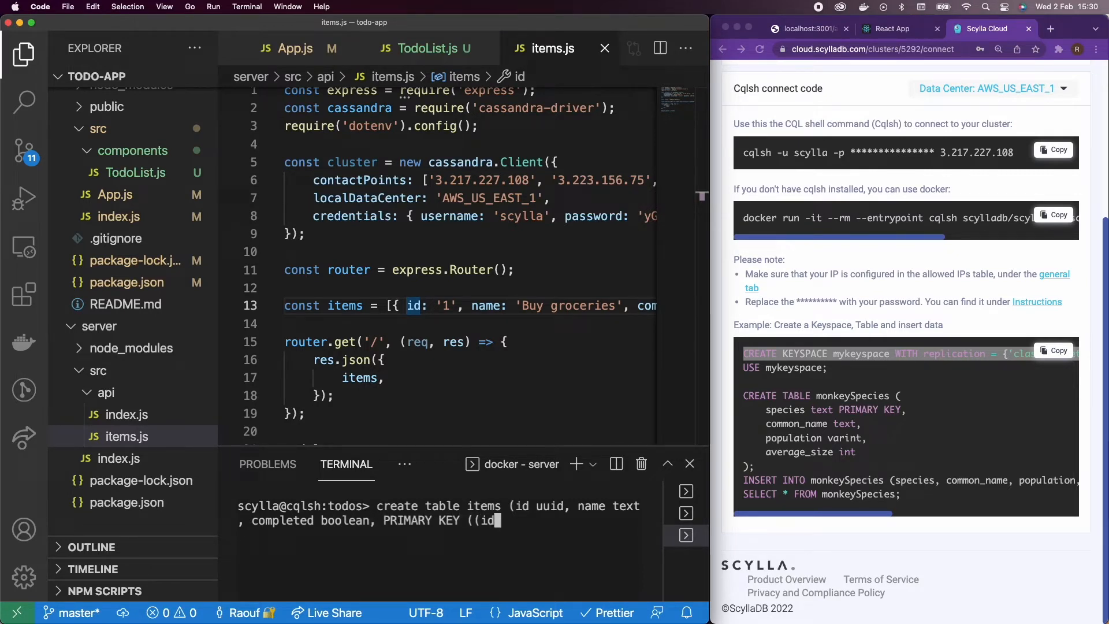
text()));)
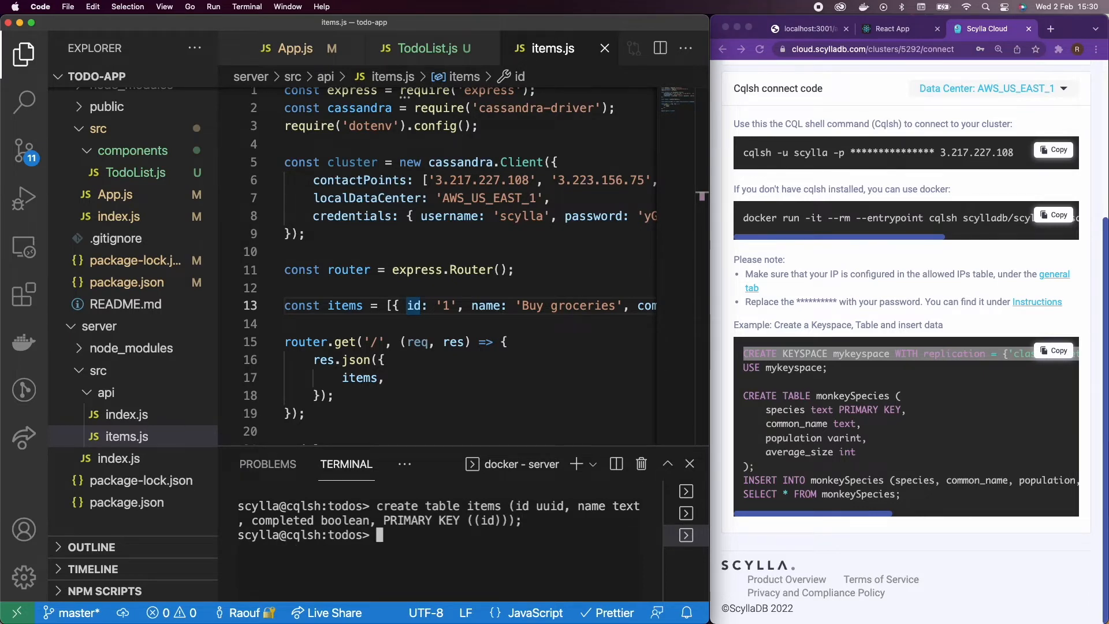
Step: Insert an item with uuid(), name 'Wash the car' and completed false
text(insert into)
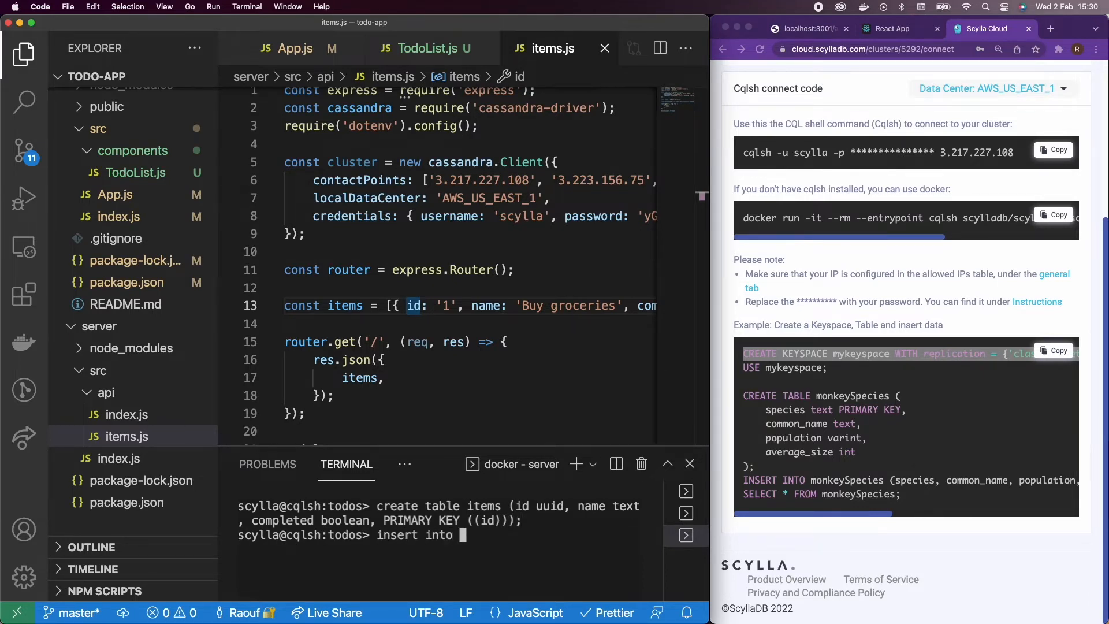
text(items ()
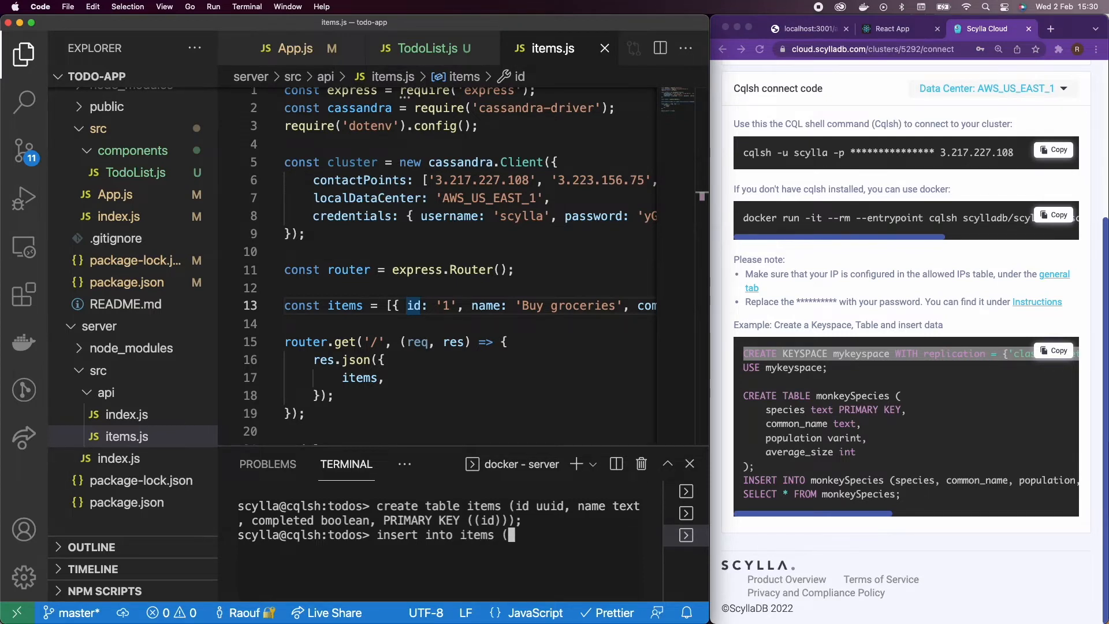
text(id, name, completed) v)
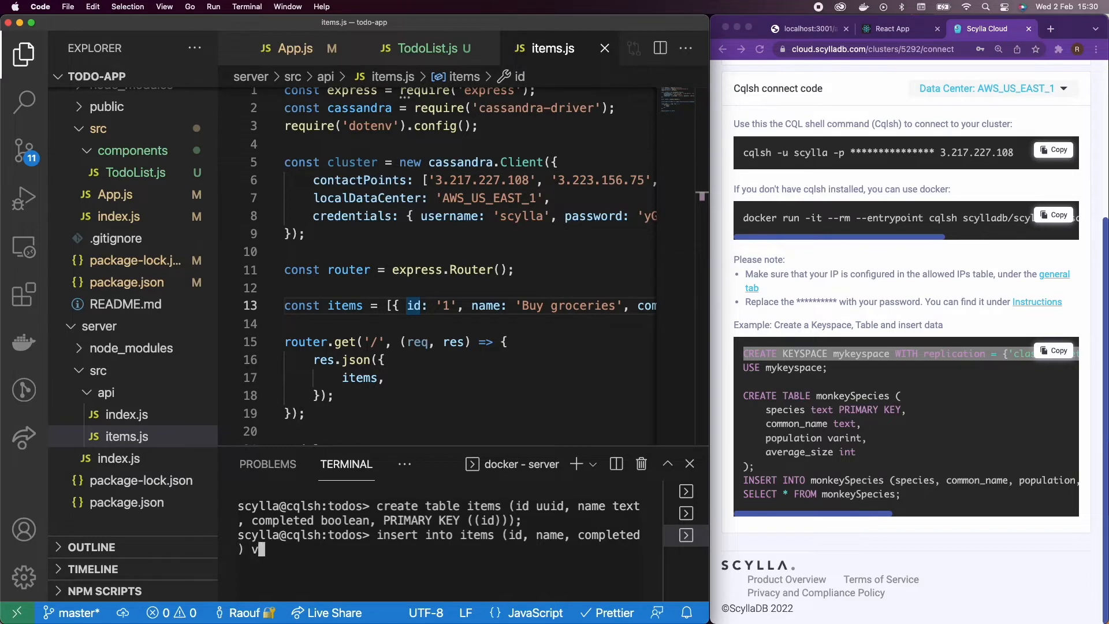
text(alues ()
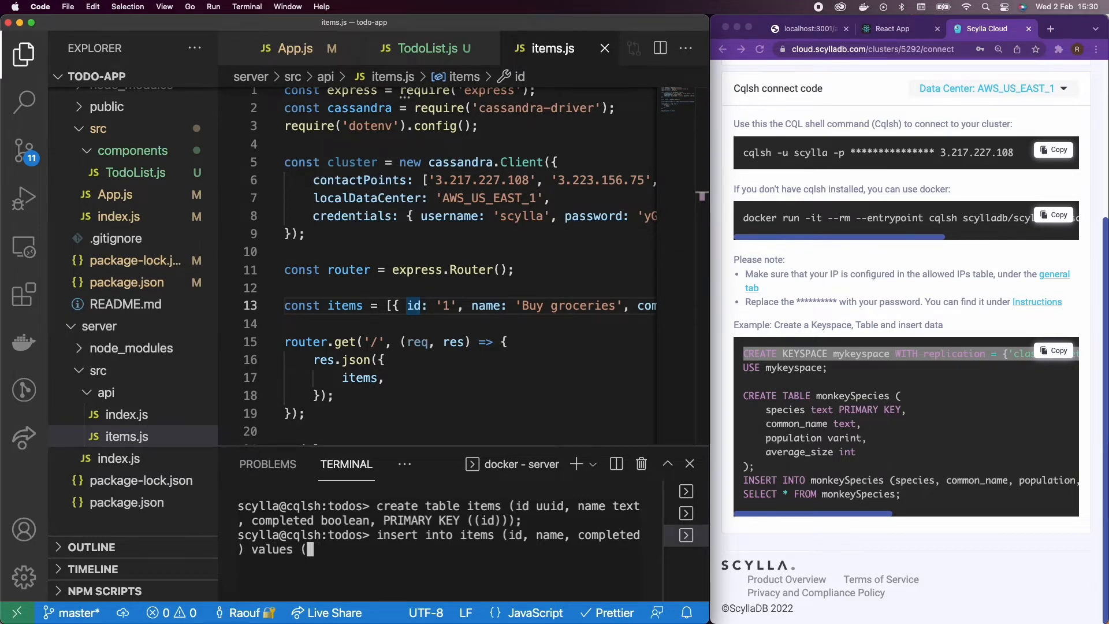
text(uuid(),)
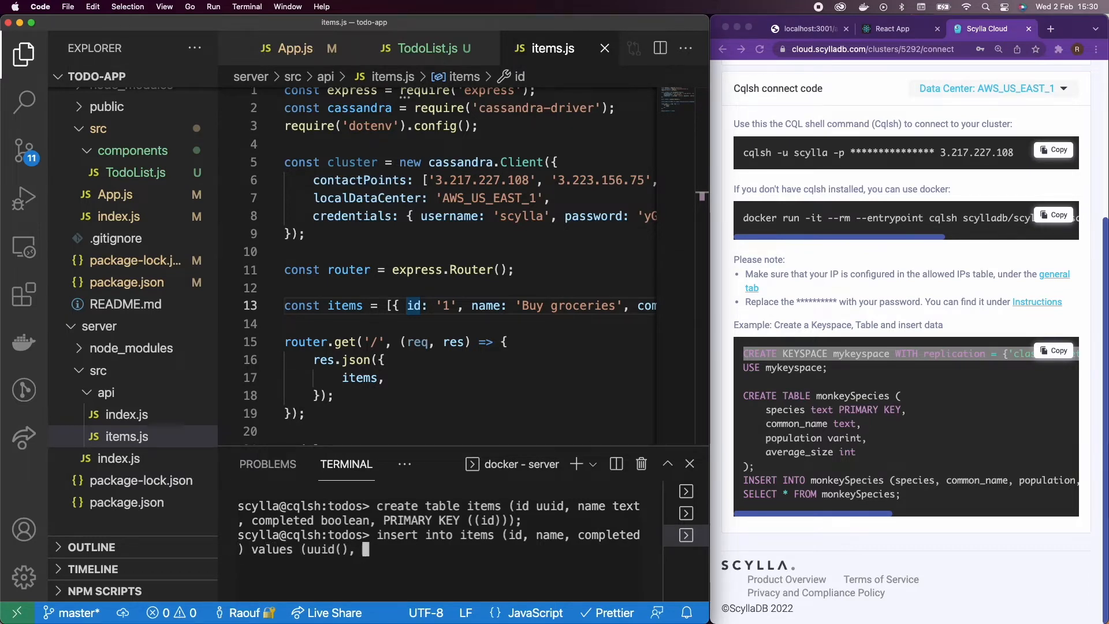
text('Wash the c)
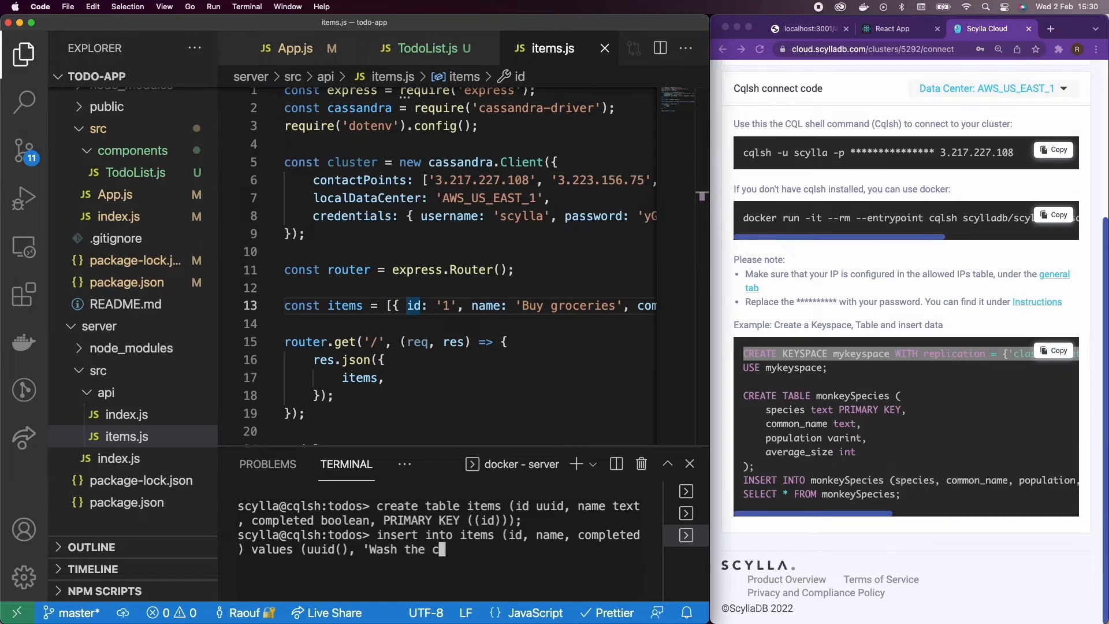
text(ar',)
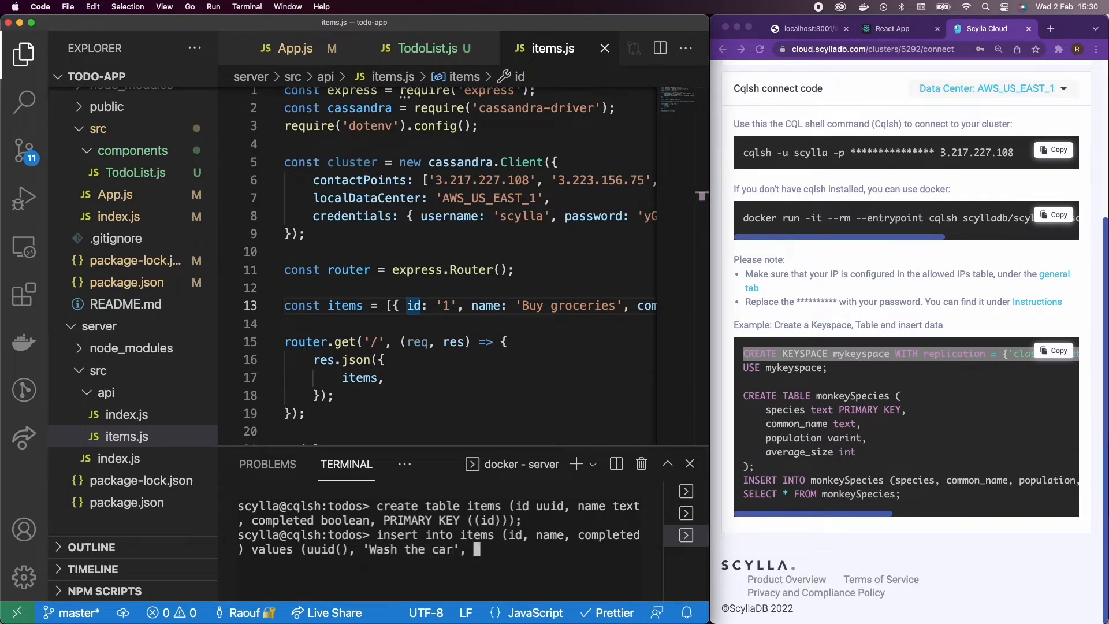
text(false);)
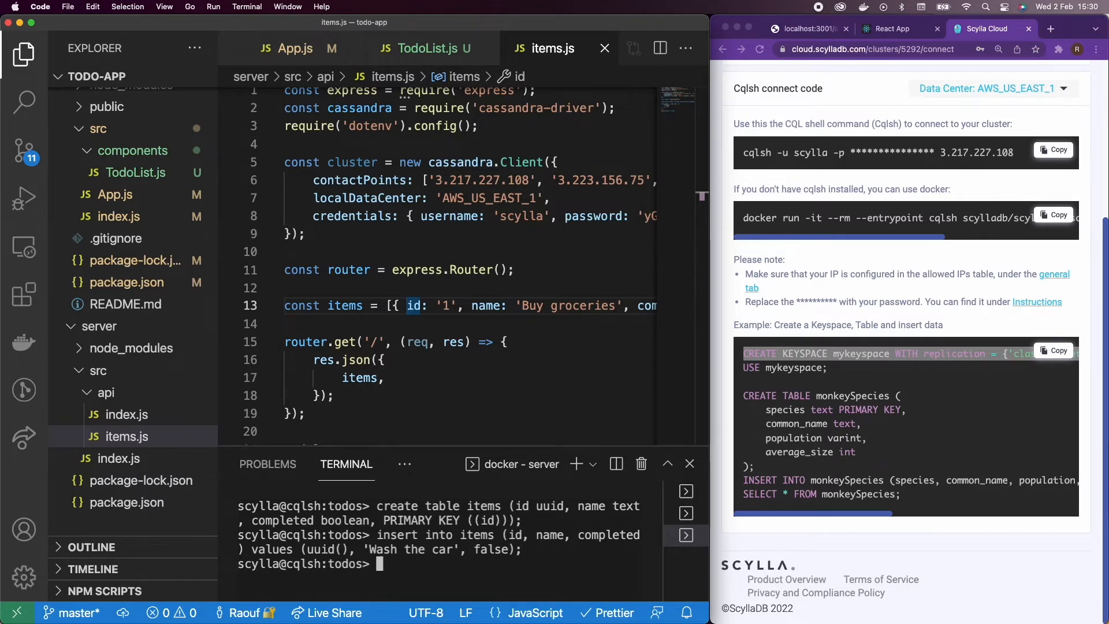
Step: Insert a second, completed todo, then run SELECT * FROM items
text(insert into items (id, name, completed) values (uuid(), 'Wash the car', false);)
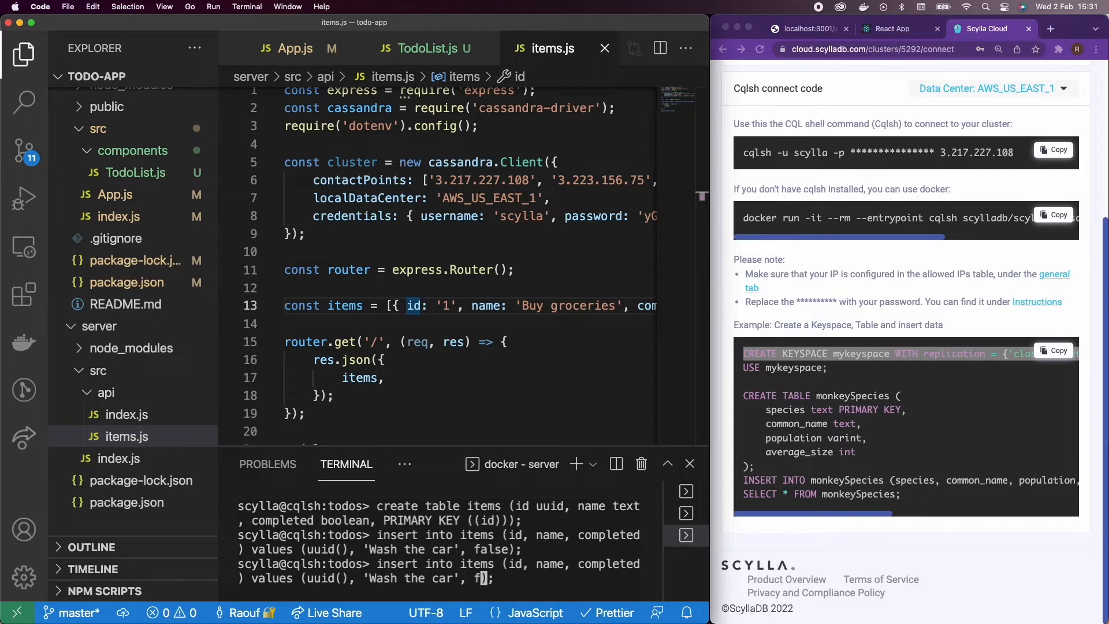
text(true);)
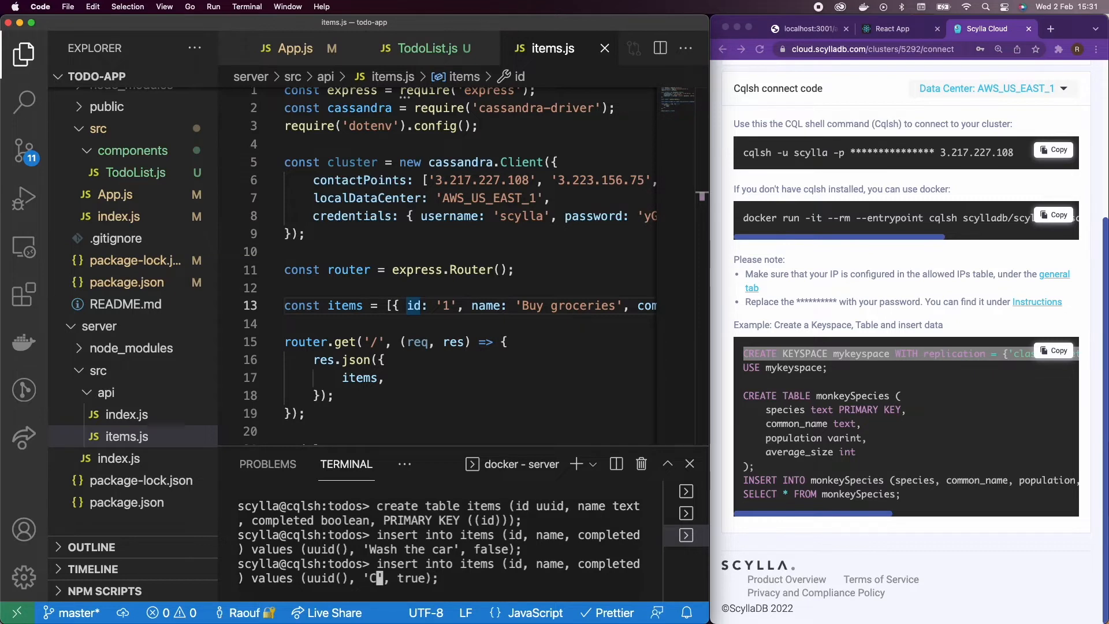
text(ompleting)
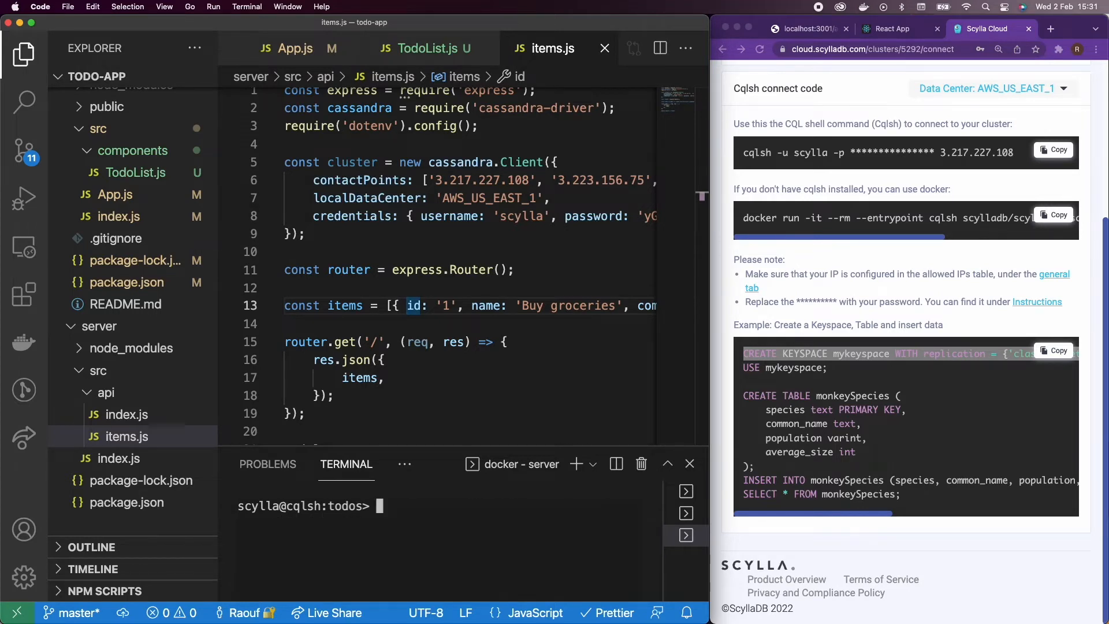
text(select * from)
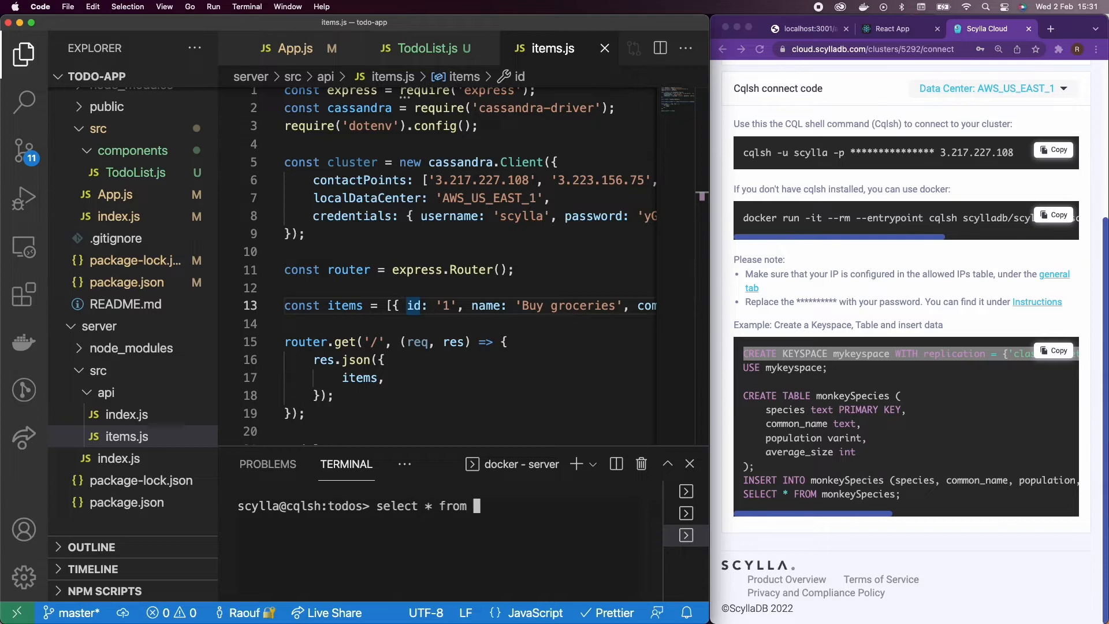
text(items;)
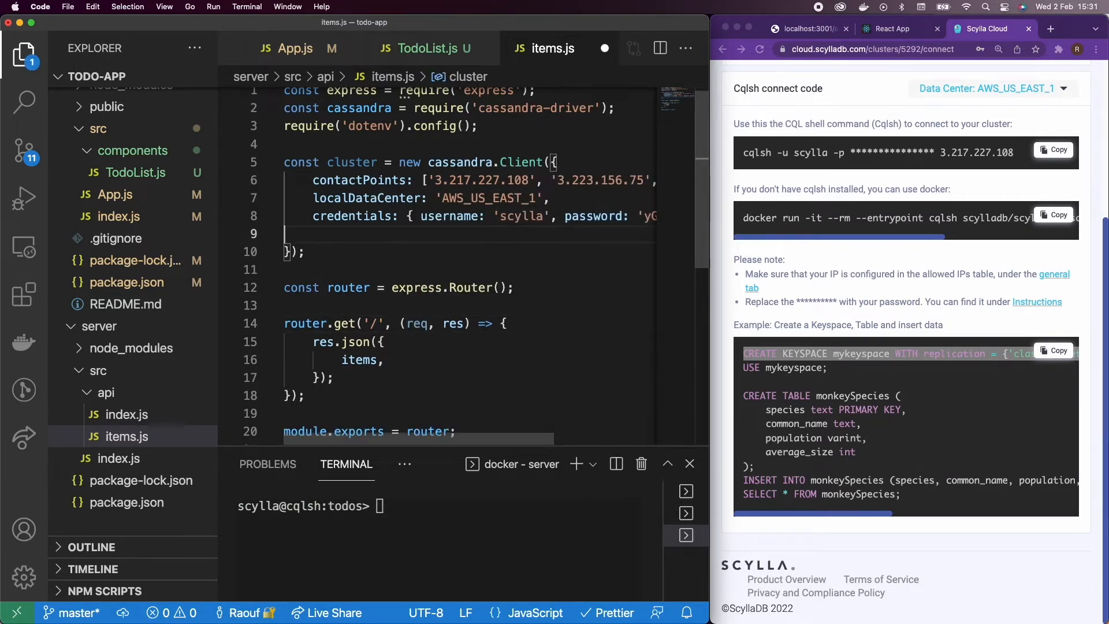
Step: Add keyspace 'todos'; make the route async, returning await cluster.execute('SELECT * FROM items')
text(keyspace:)
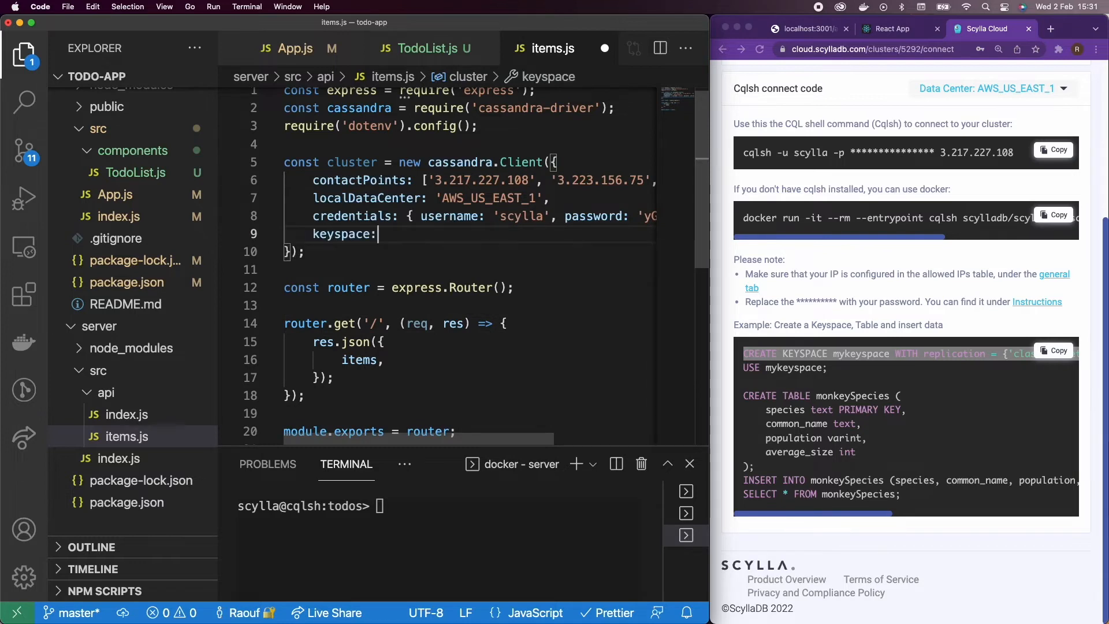
text('todos')
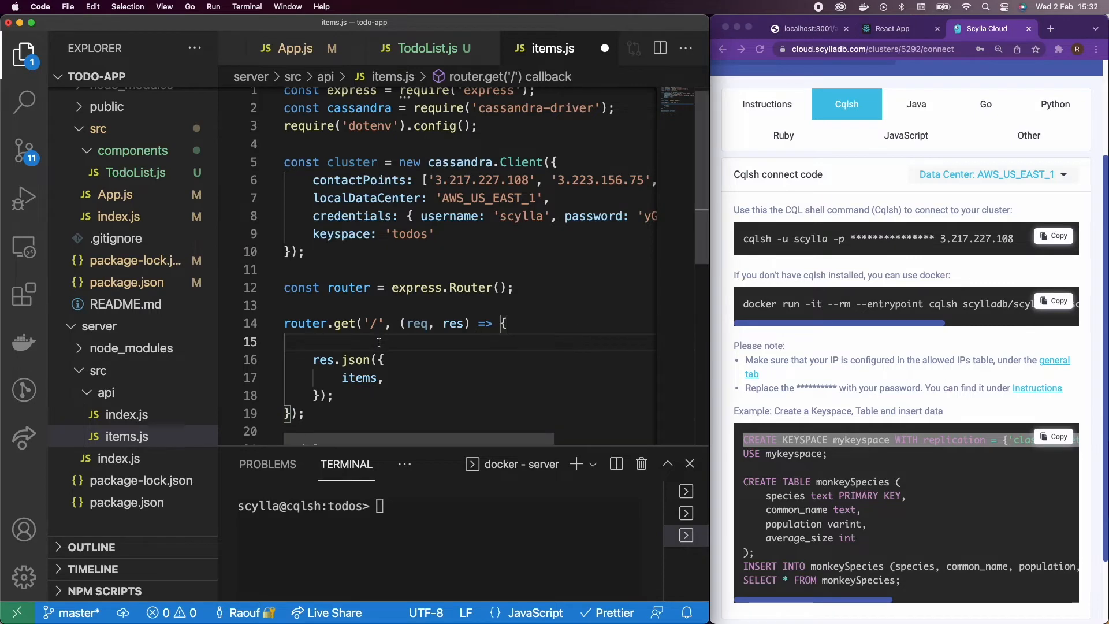
text(const reuls)
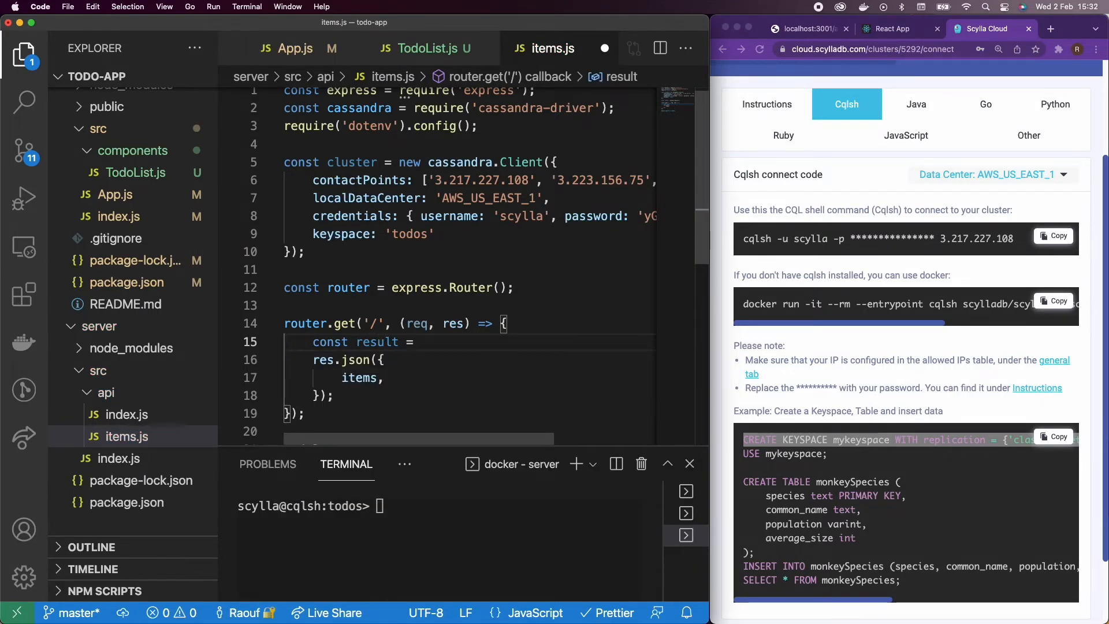
text(cluster.execute)
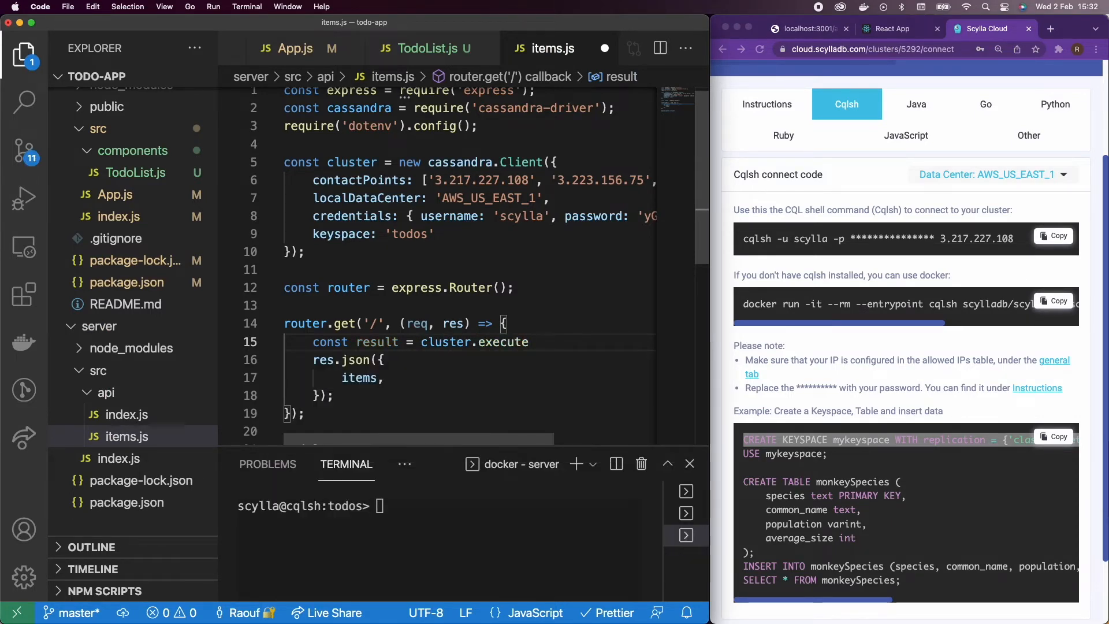
text(('SELECT '))
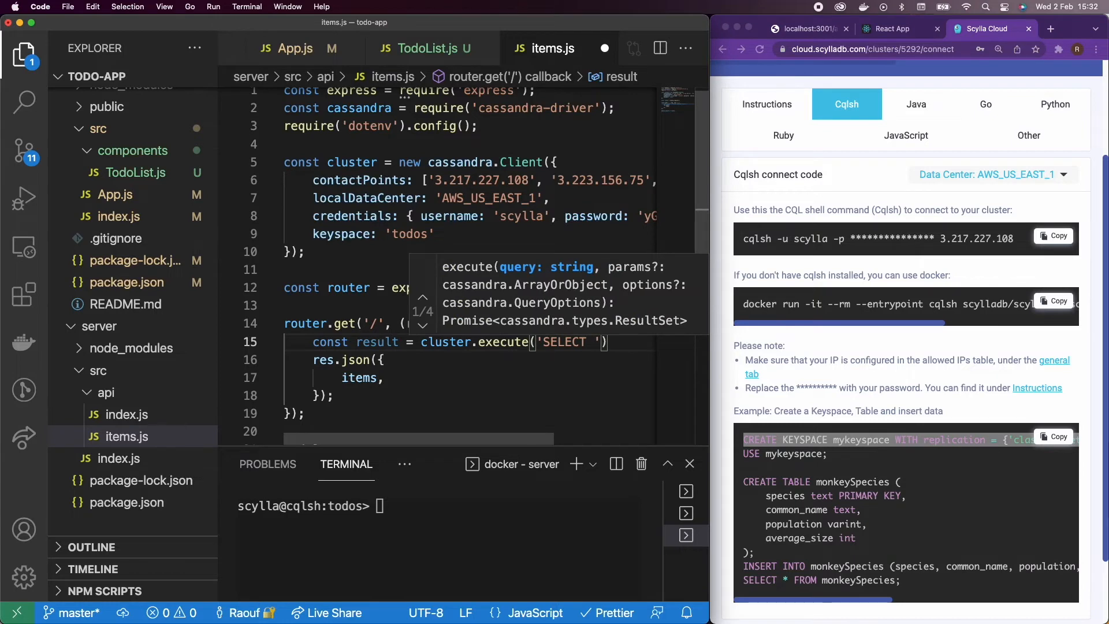
text(* FROM items)
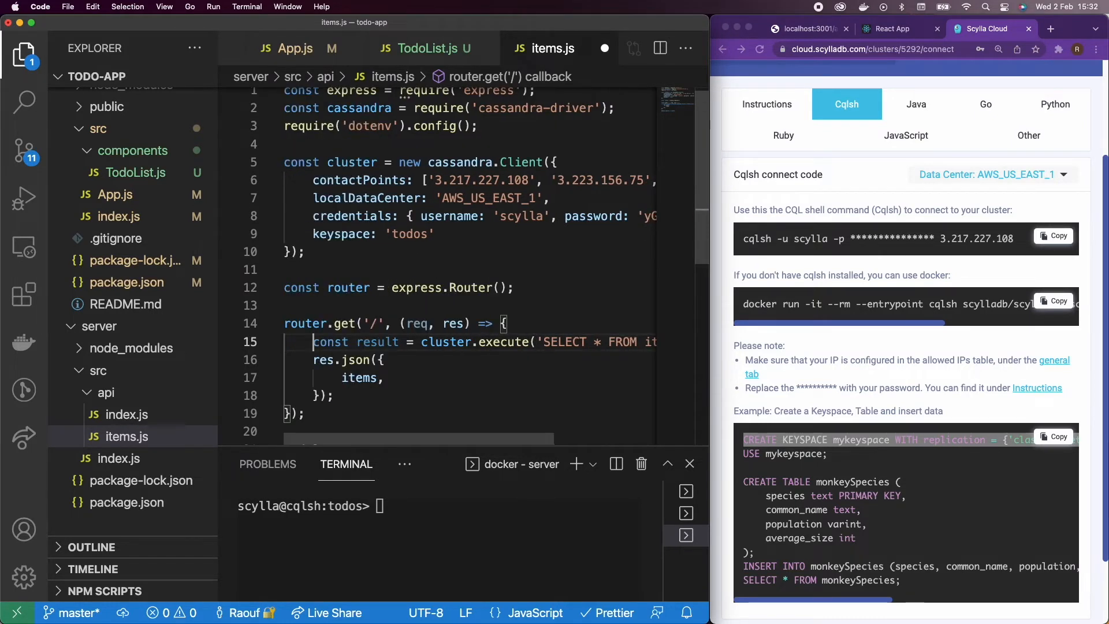
text(async)
text( await)
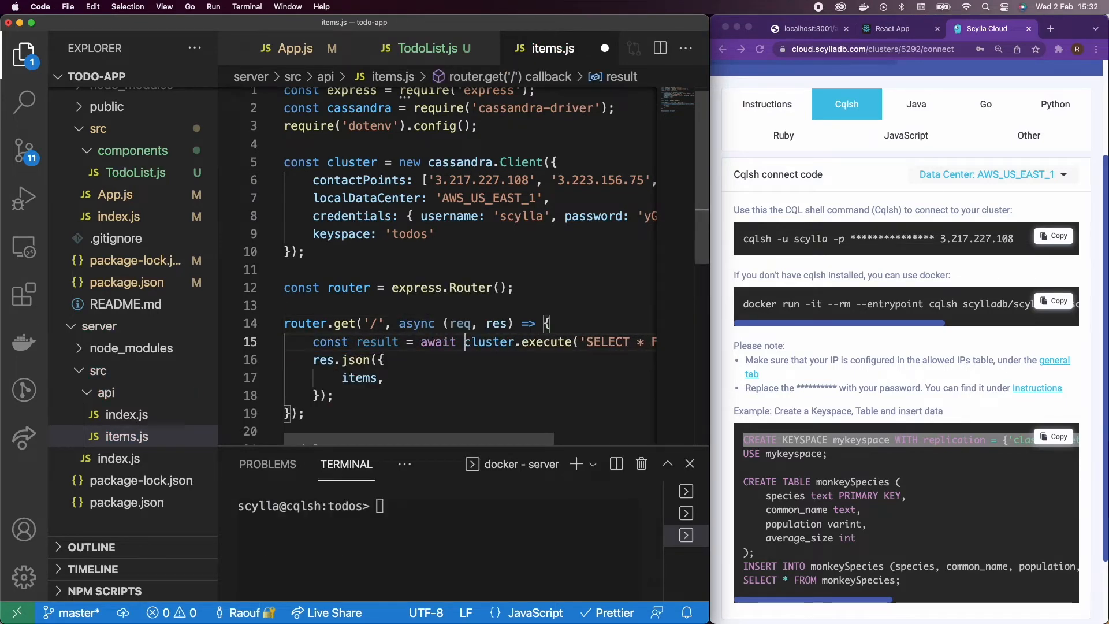
text(result,)
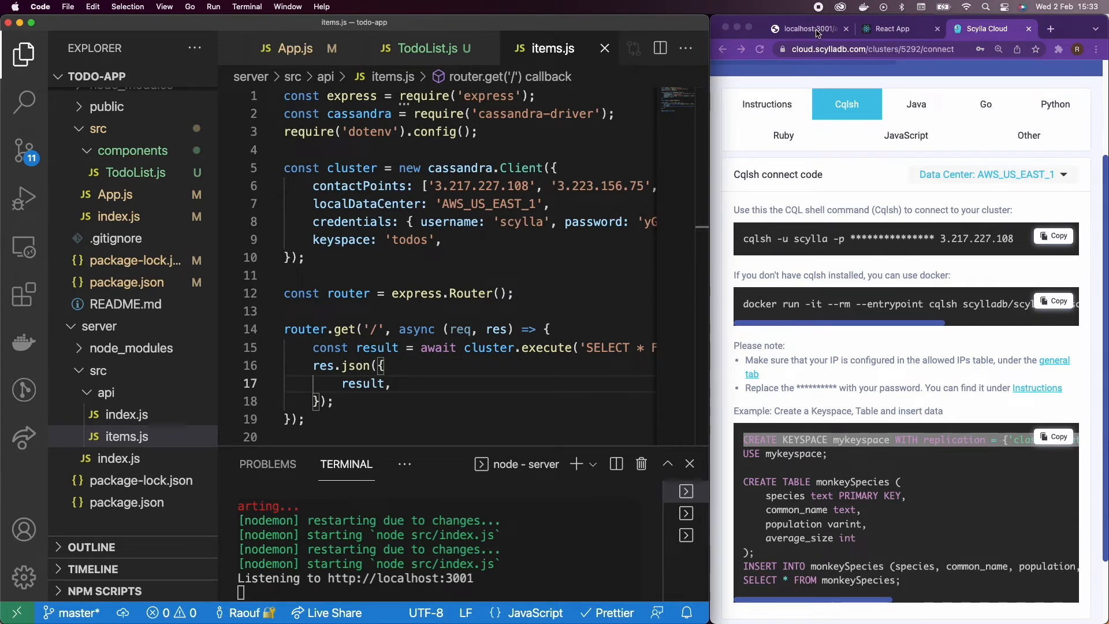
Step: Reload localhost:3001/api/items until only the two todo rows appear, then check the React app
click(799, 29)
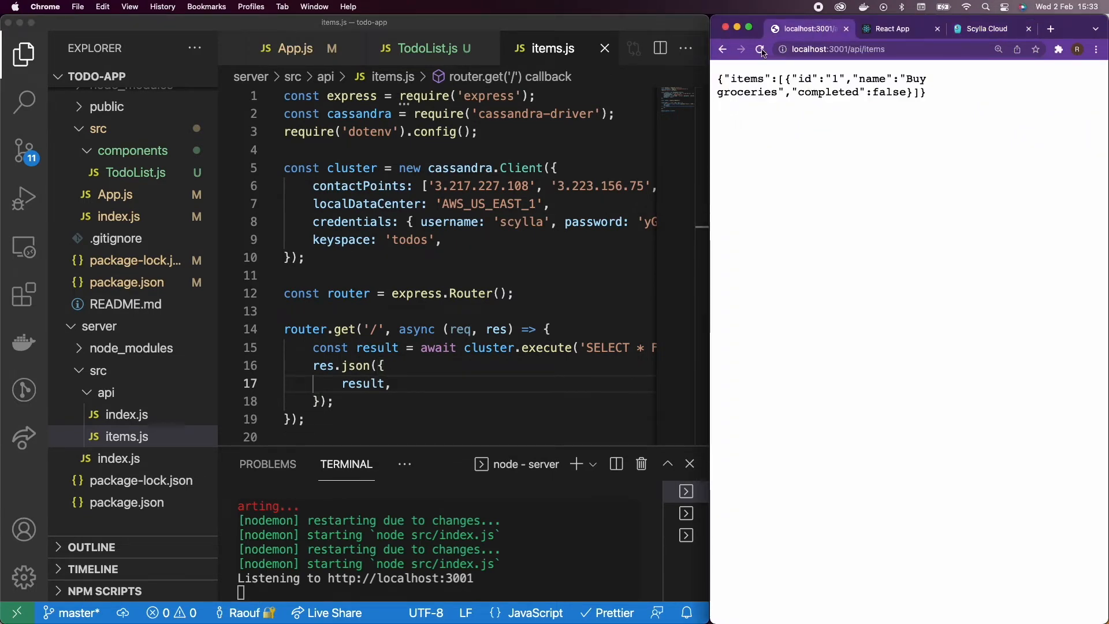
click(760, 50)
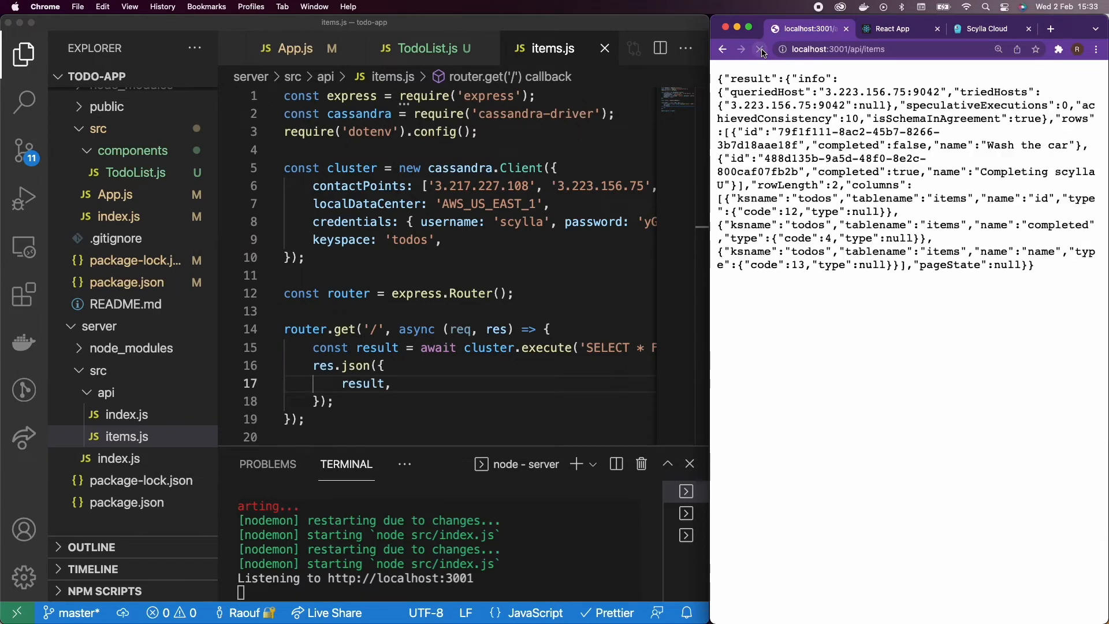
click(760, 50)
text(result.rows);)
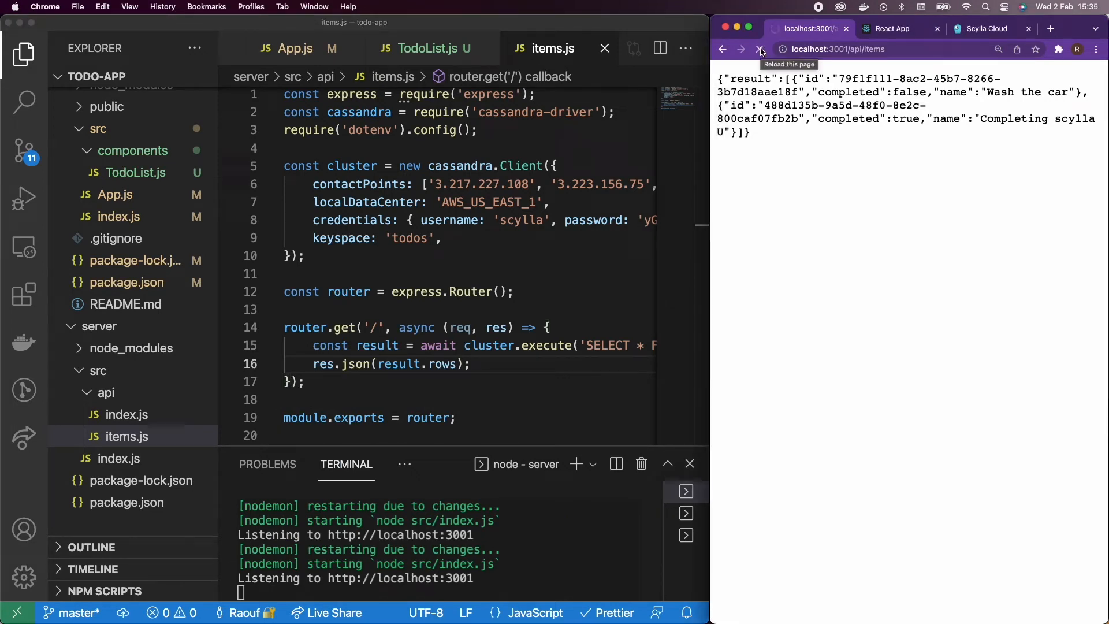
click(760, 48)
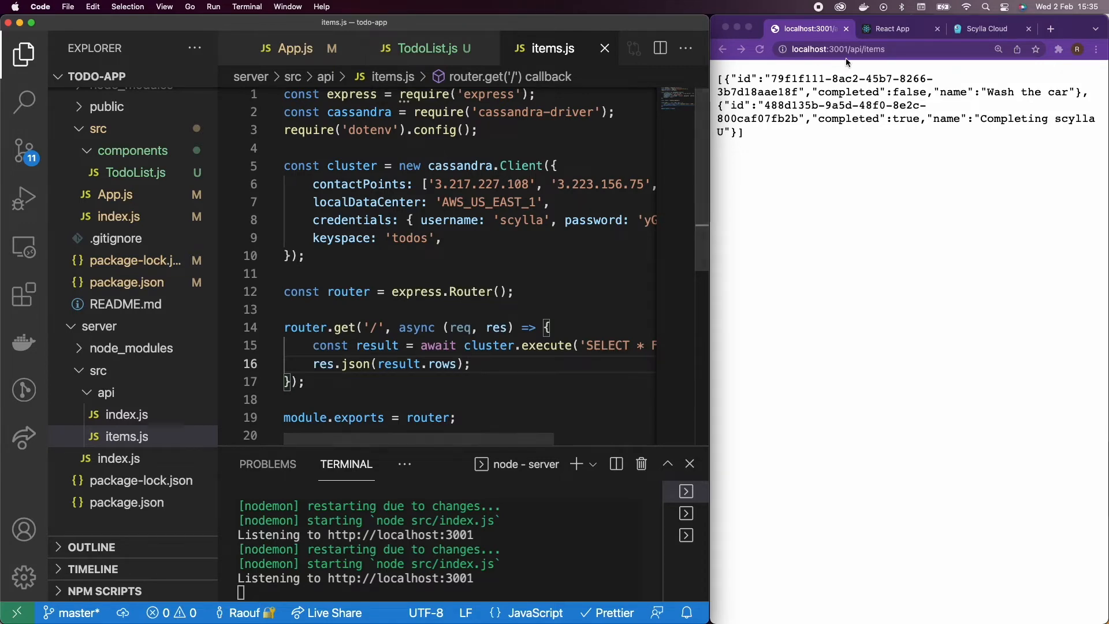
click(893, 29)
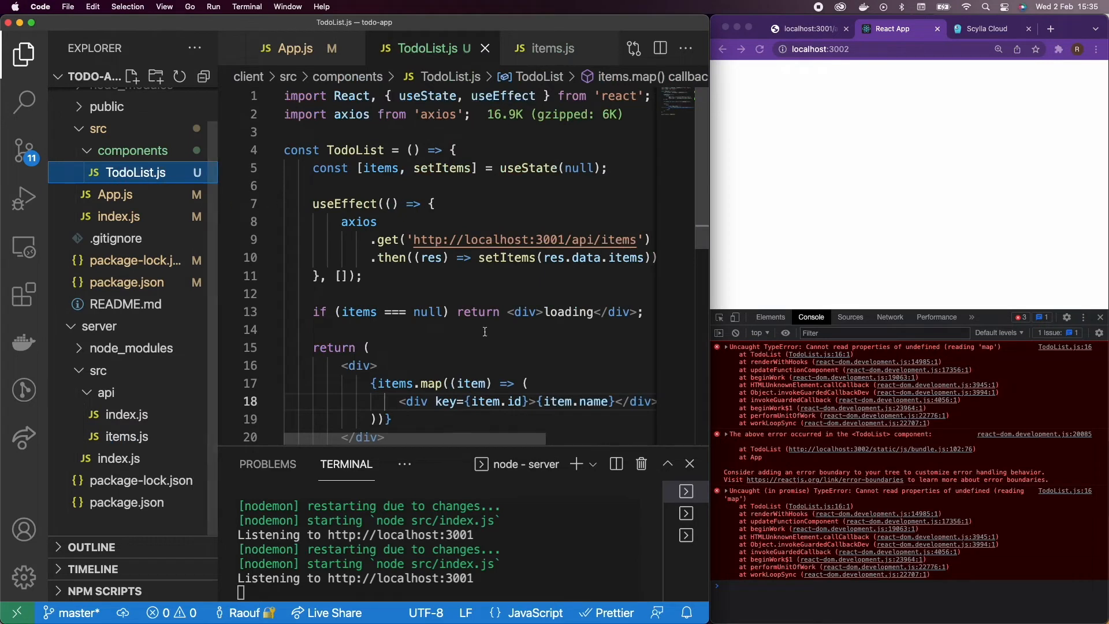
mouse_move(487, 319)
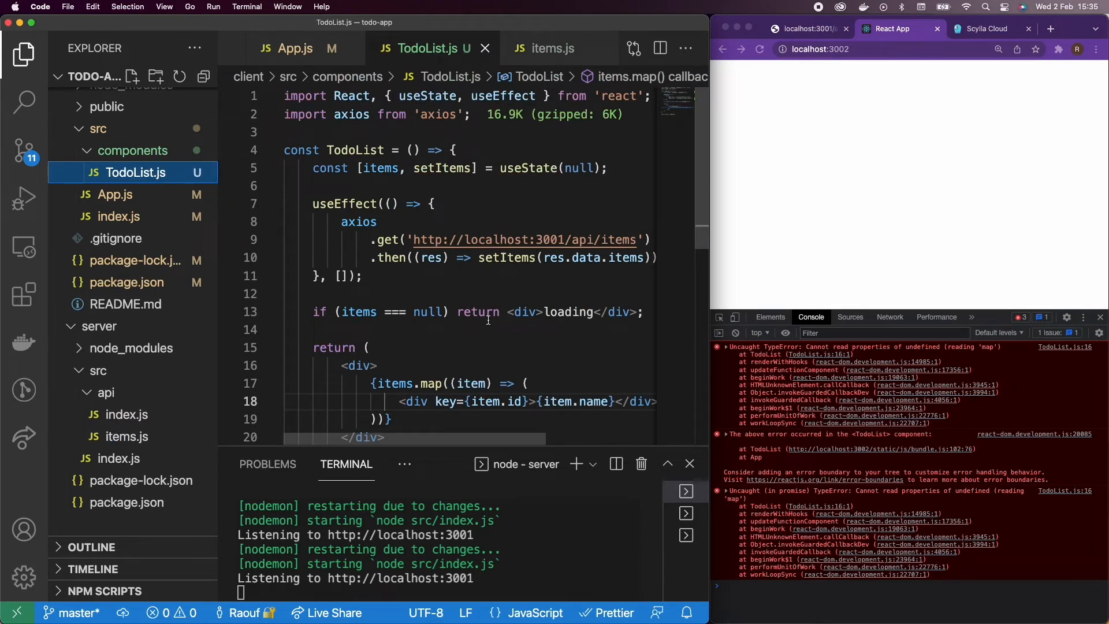
mouse_move(566, 243)
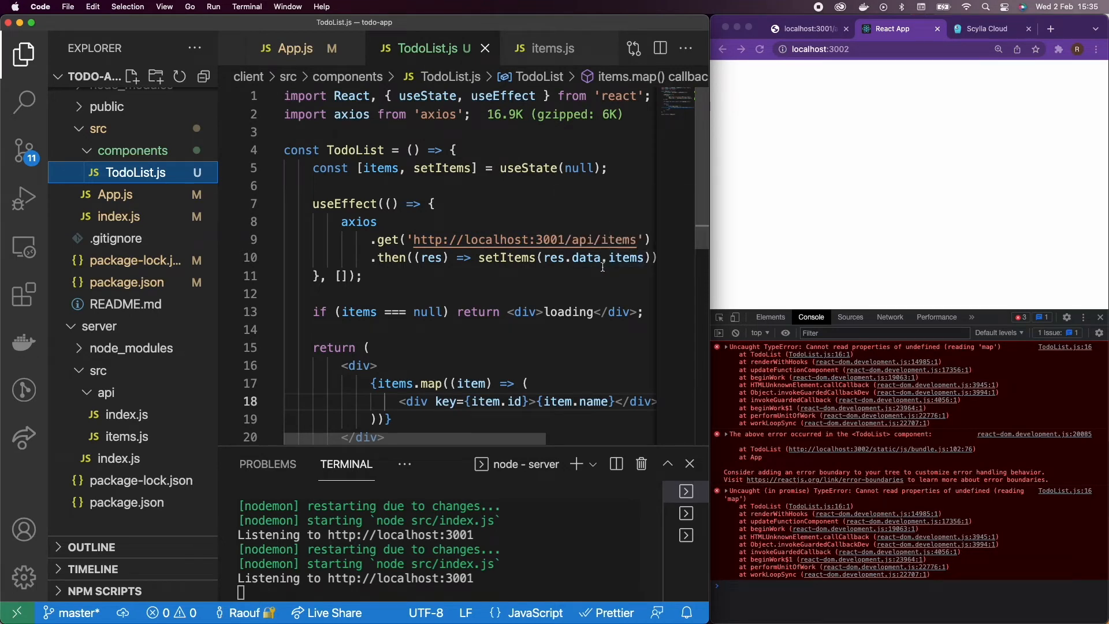
mouse_move(580, 258)
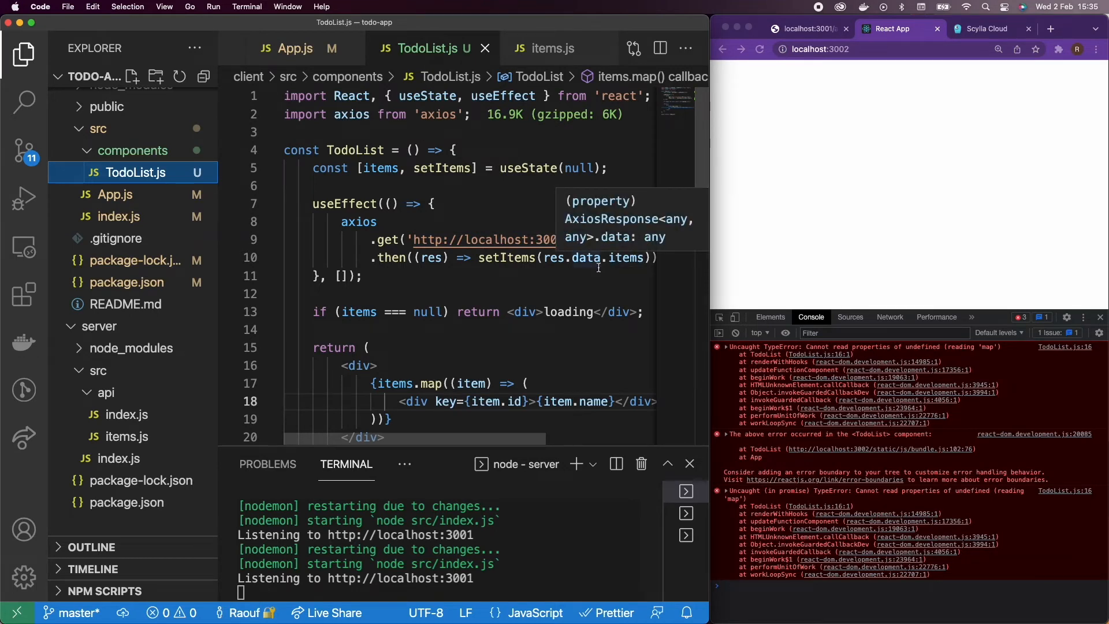
Step: Wrap the route's response as { items: result.rows } to match TodoList's res.data.items
scroll(right, 3)
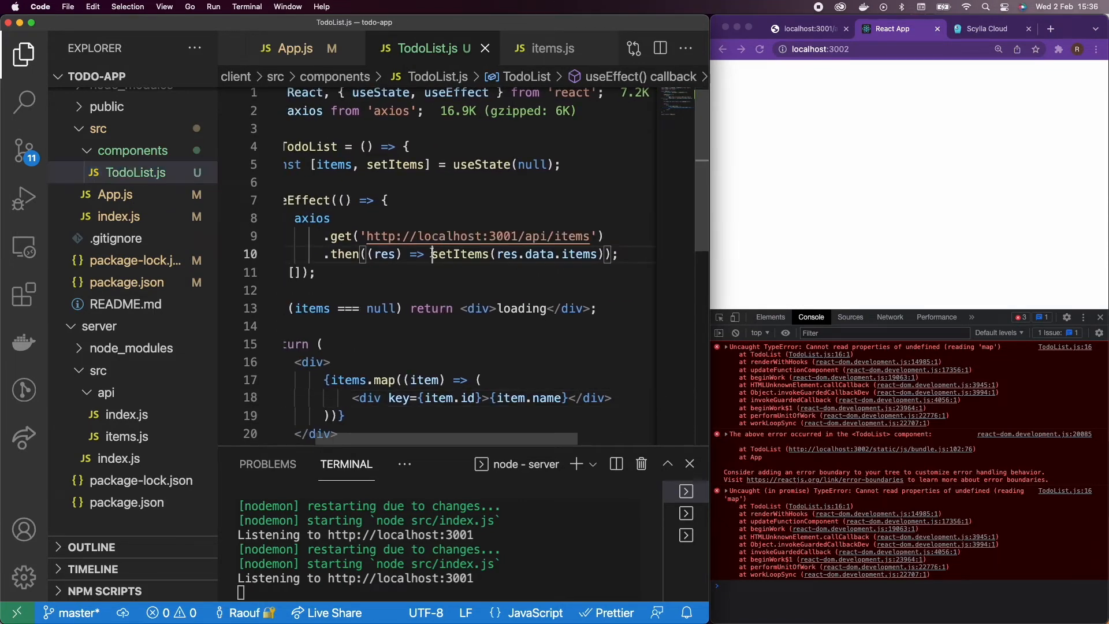
text({)
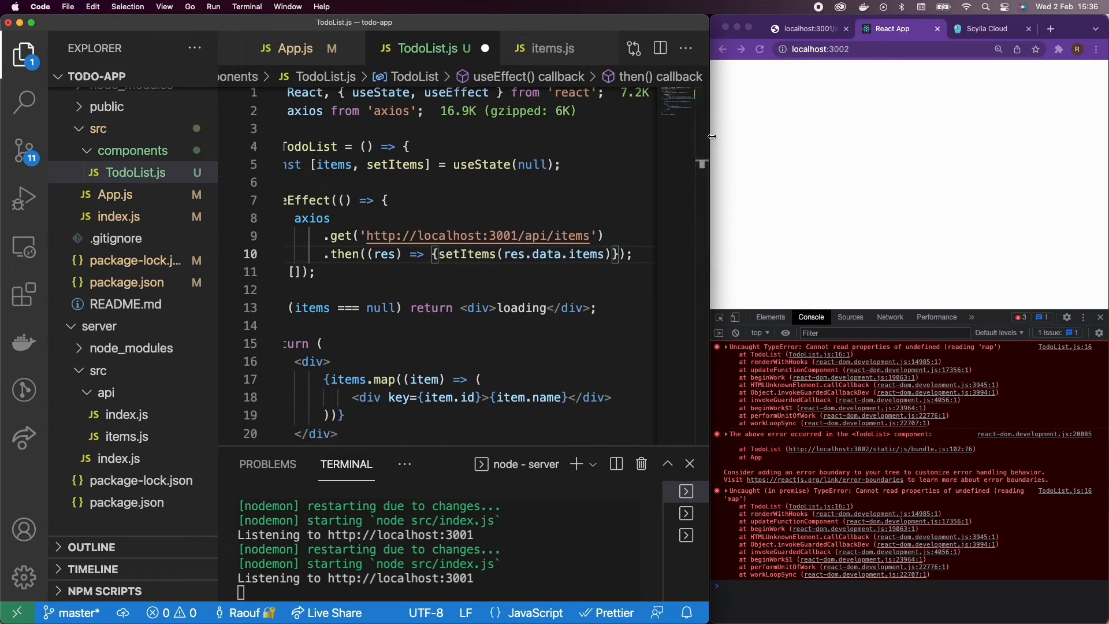
click(554, 48)
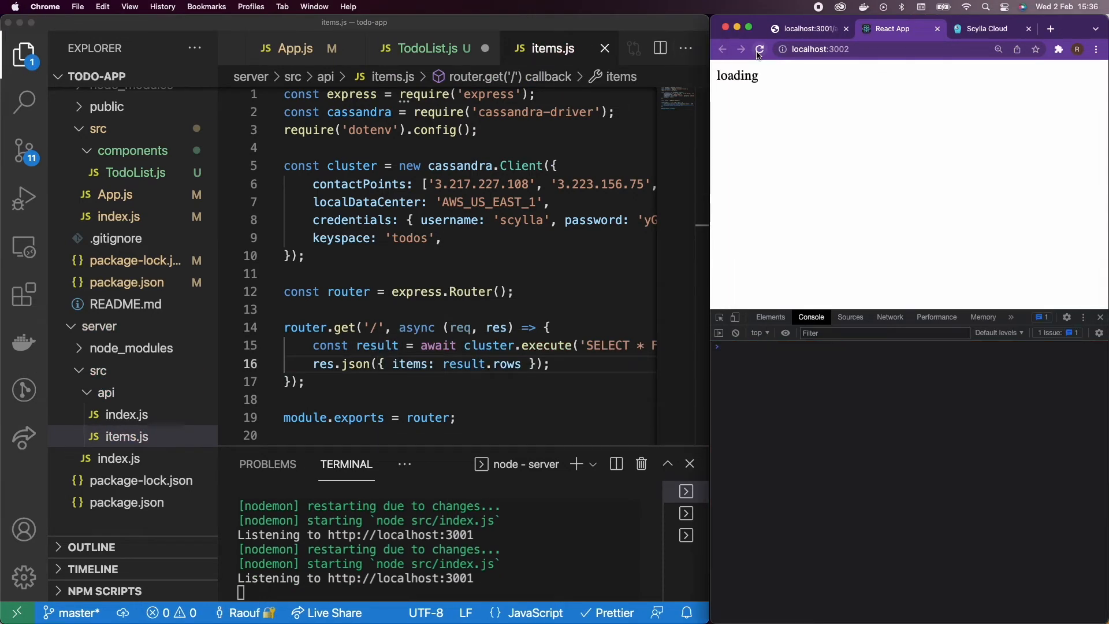
Step: Reload the React app at localhost:3002 so it shows 'Wash the car' and 'Completing scylla U'
click(759, 48)
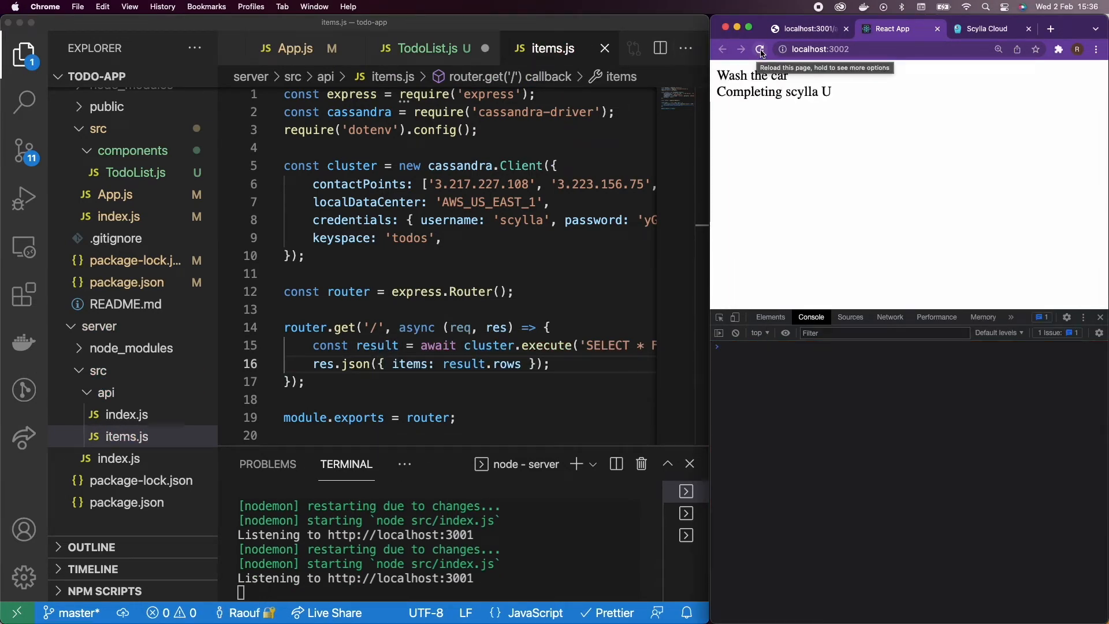
click(760, 48)
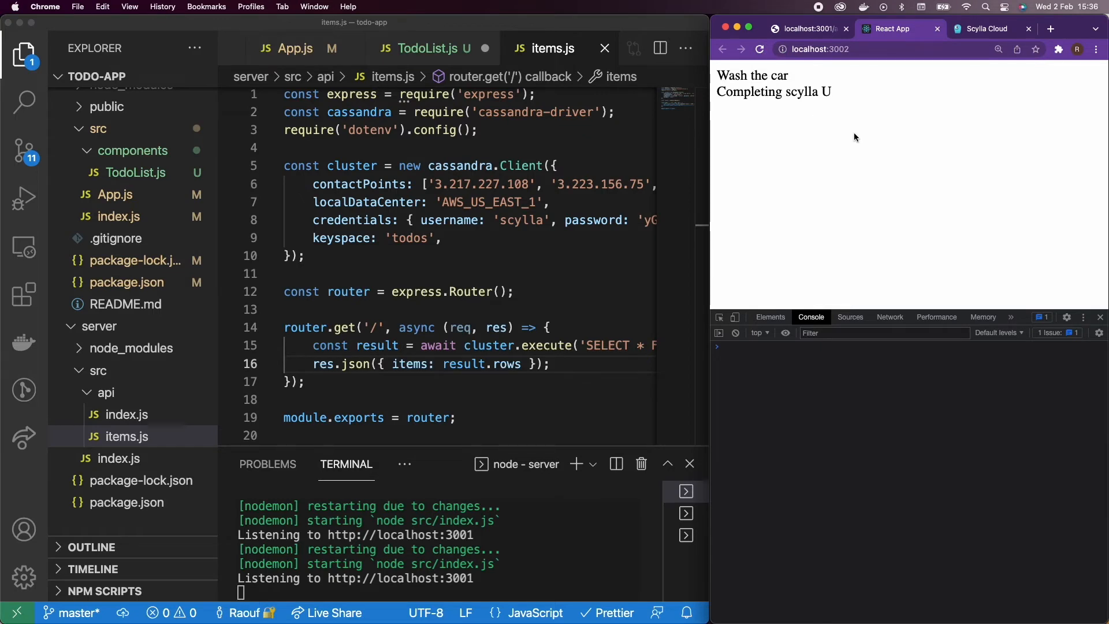
mouse_move(851, 137)
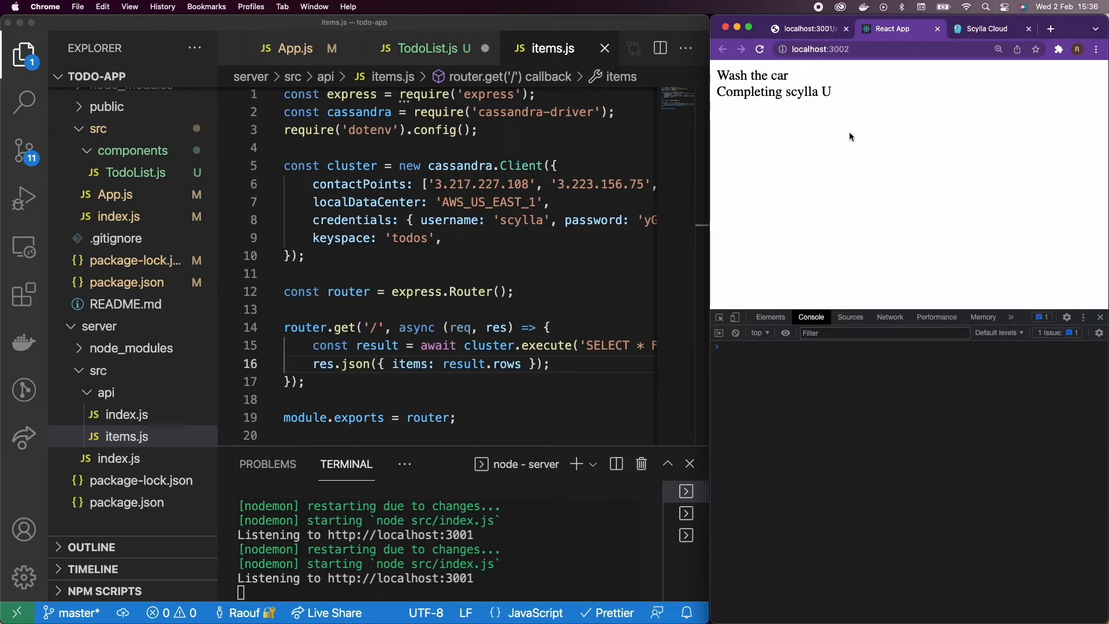
mouse_move(443, 59)
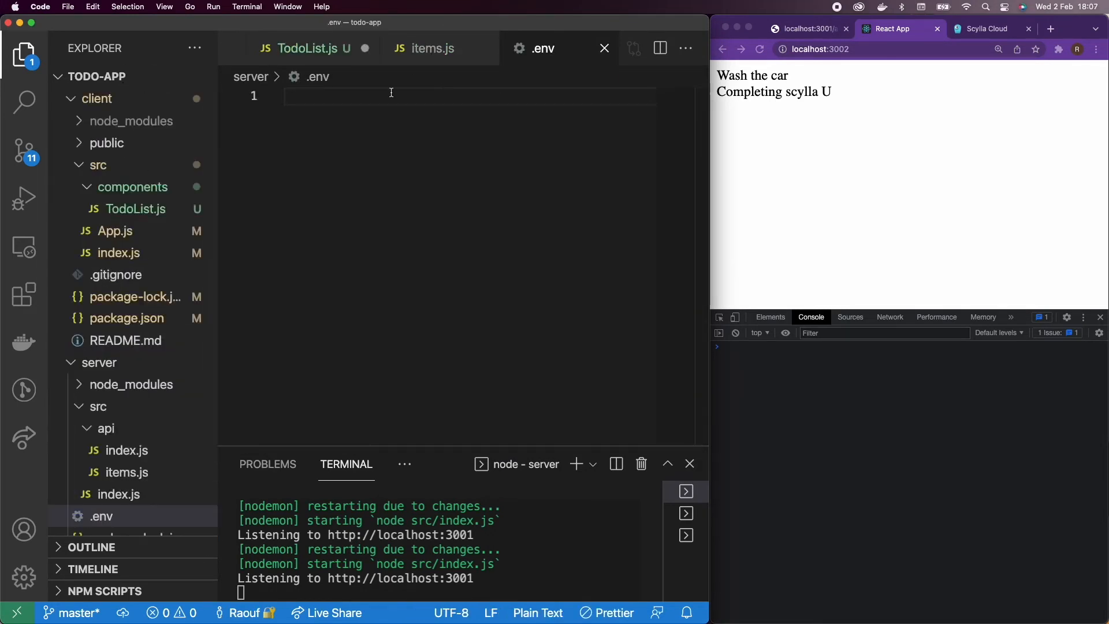
Step: Add USERNAME="scylla" to the server's .env file
text(USERNAME)
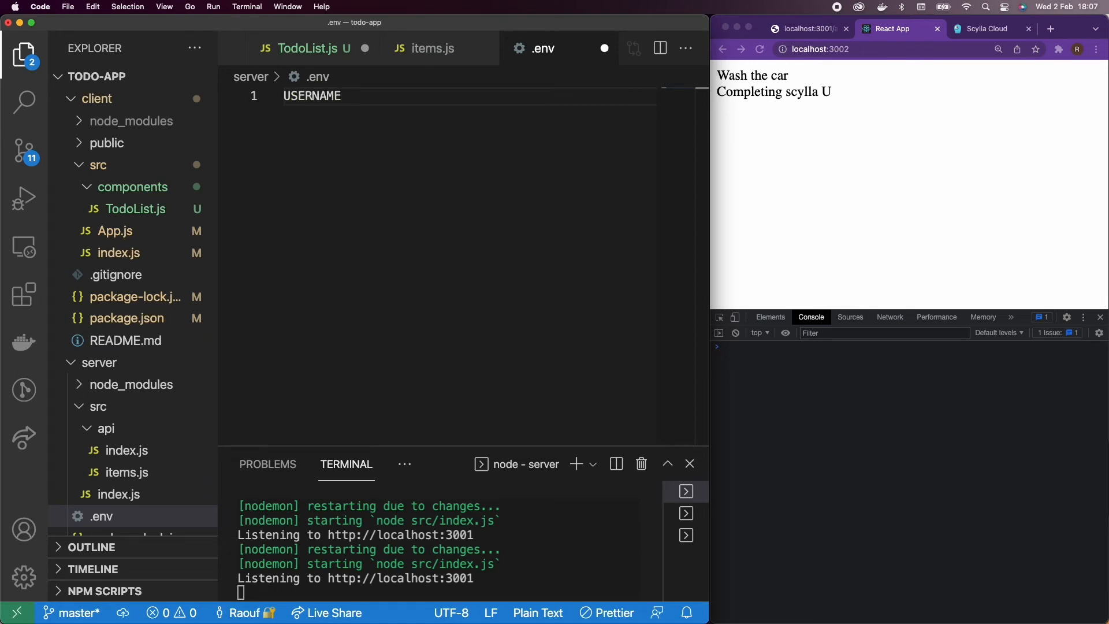
text(="scylla)
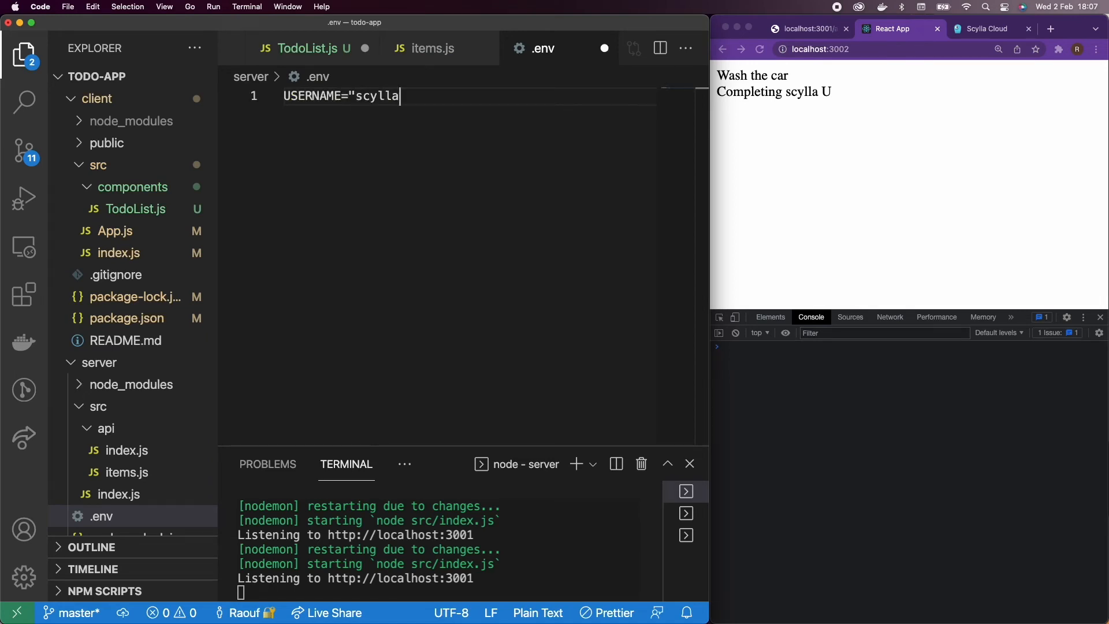
text(")
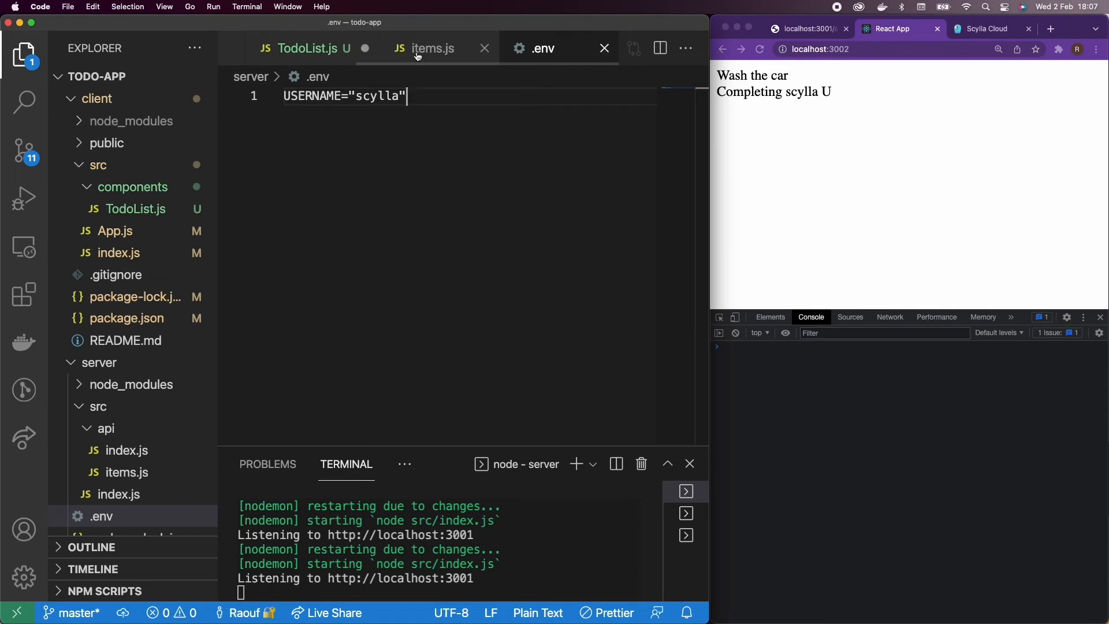
Step: Temporarily log process.env.USERNAME in items.js to confirm it prints scylla, then remove it
click(431, 48)
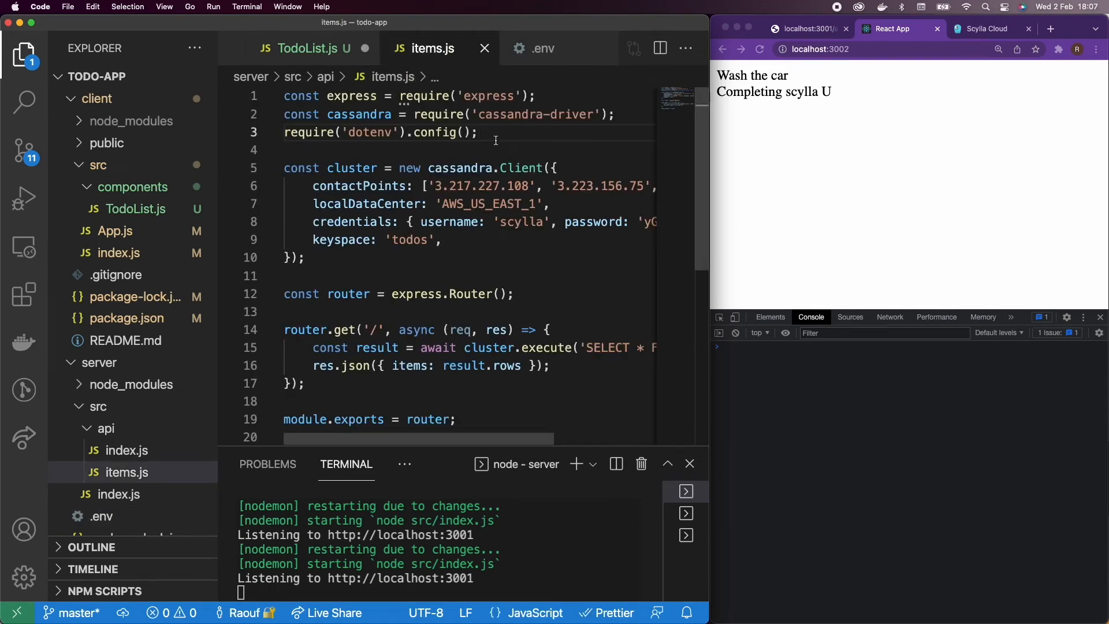
text(console.l)
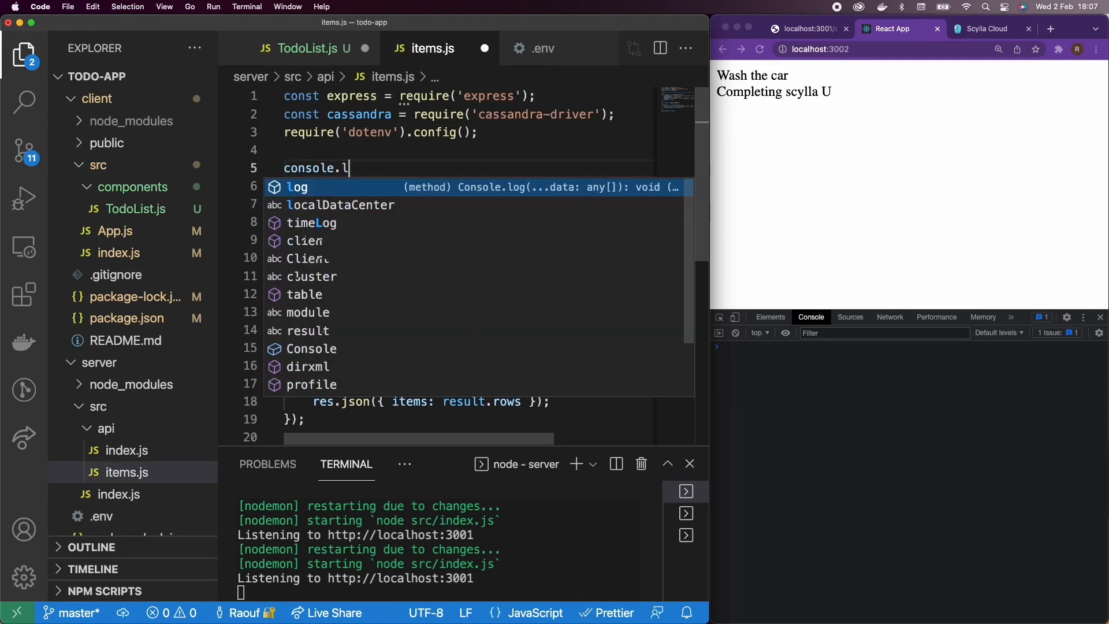
text(og(process.env)
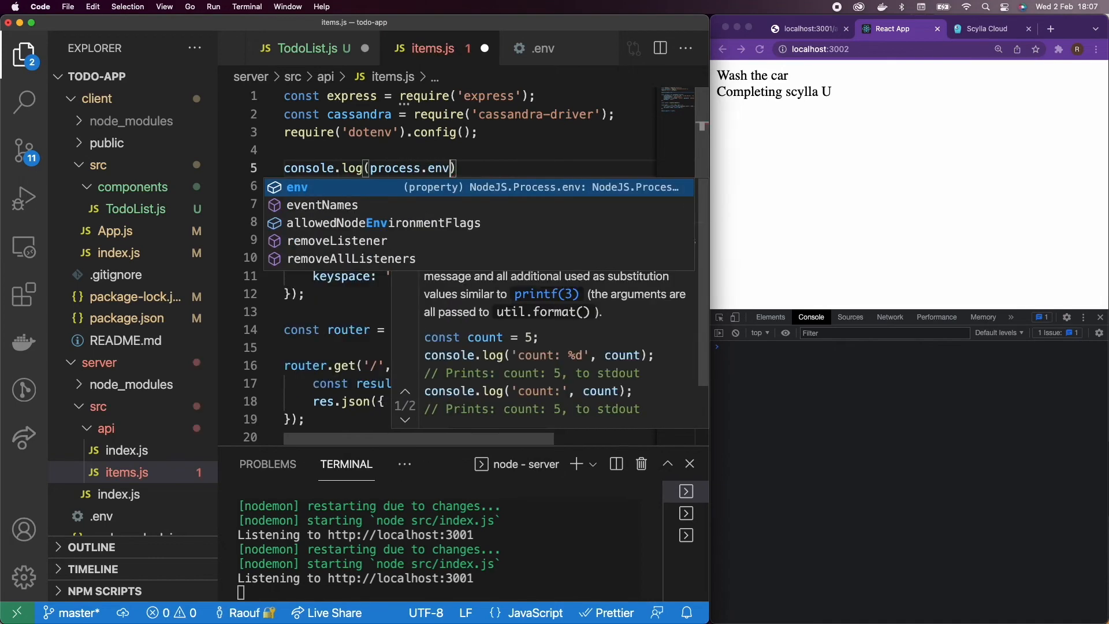
text(USERNAME)
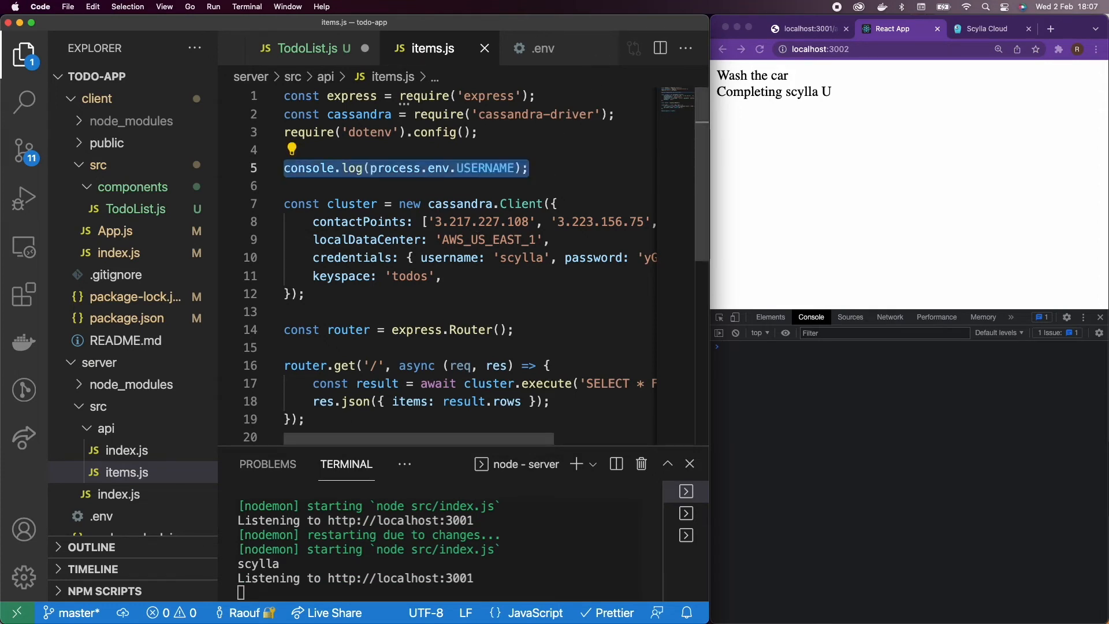
key(Delete)
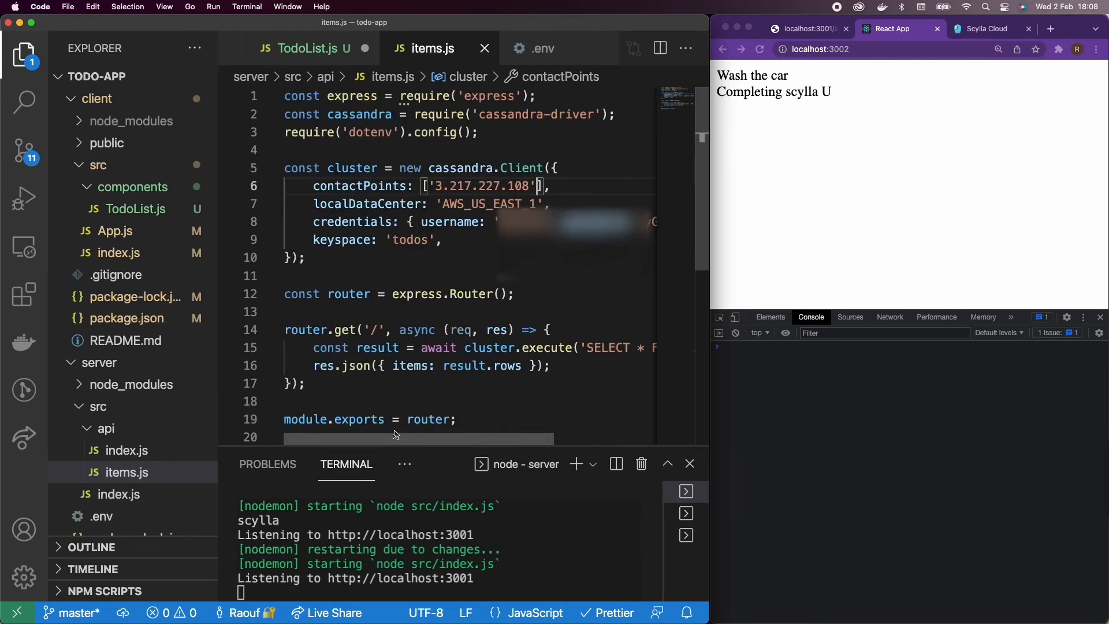
Step: Define PASSWORD, DATA_CENTER, NODE1_IP and ITEMS_KEYSPACE in .env and read them in items.js's Client
click(760, 48)
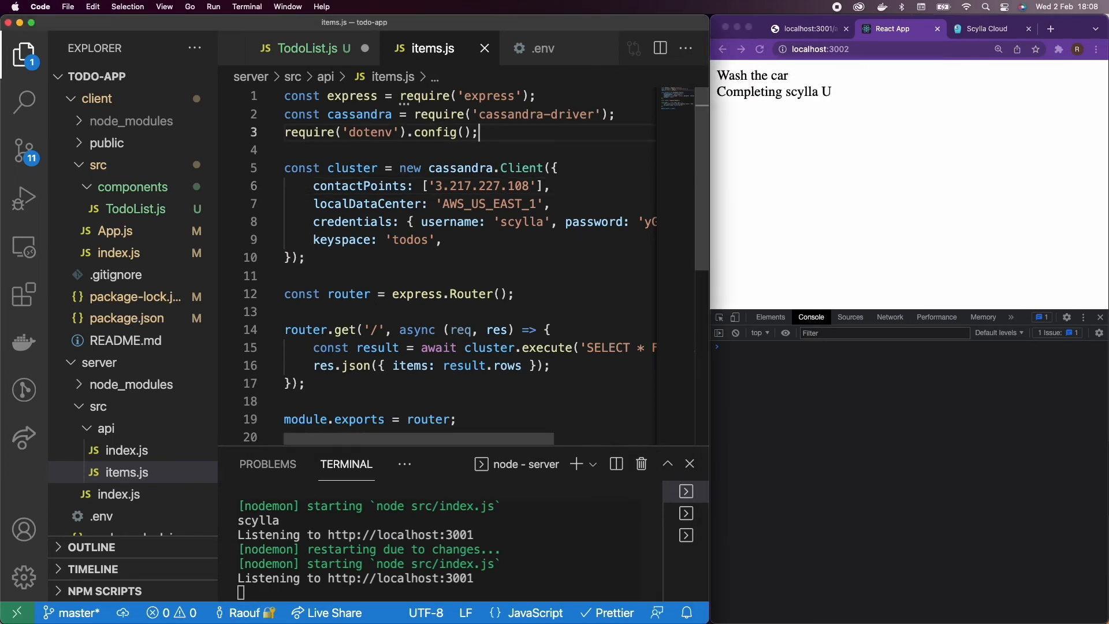
click(542, 48)
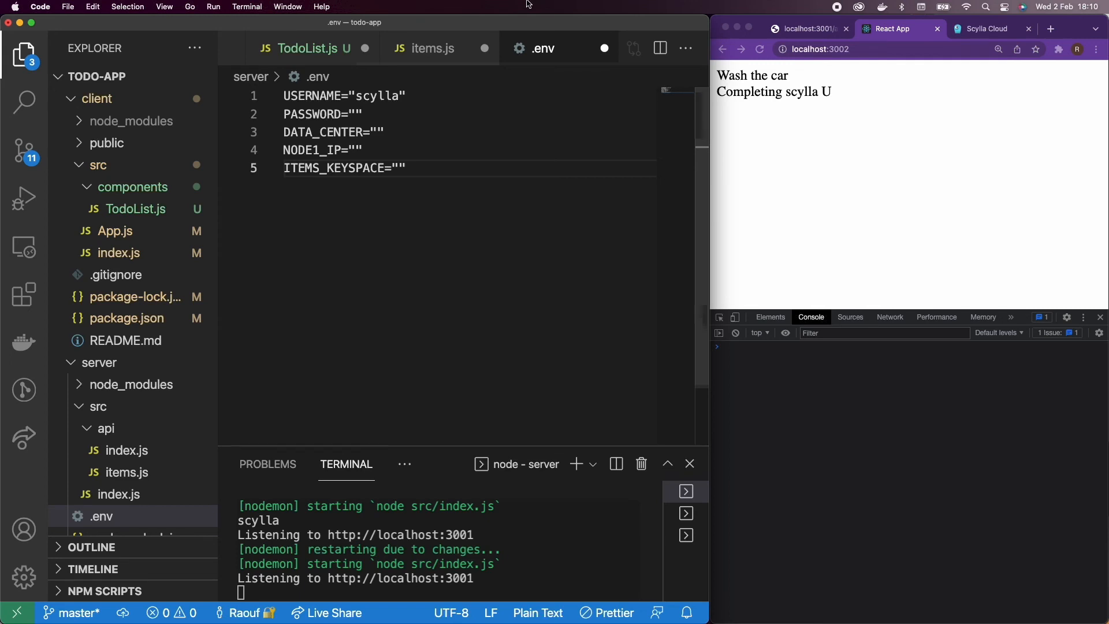
click(426, 48)
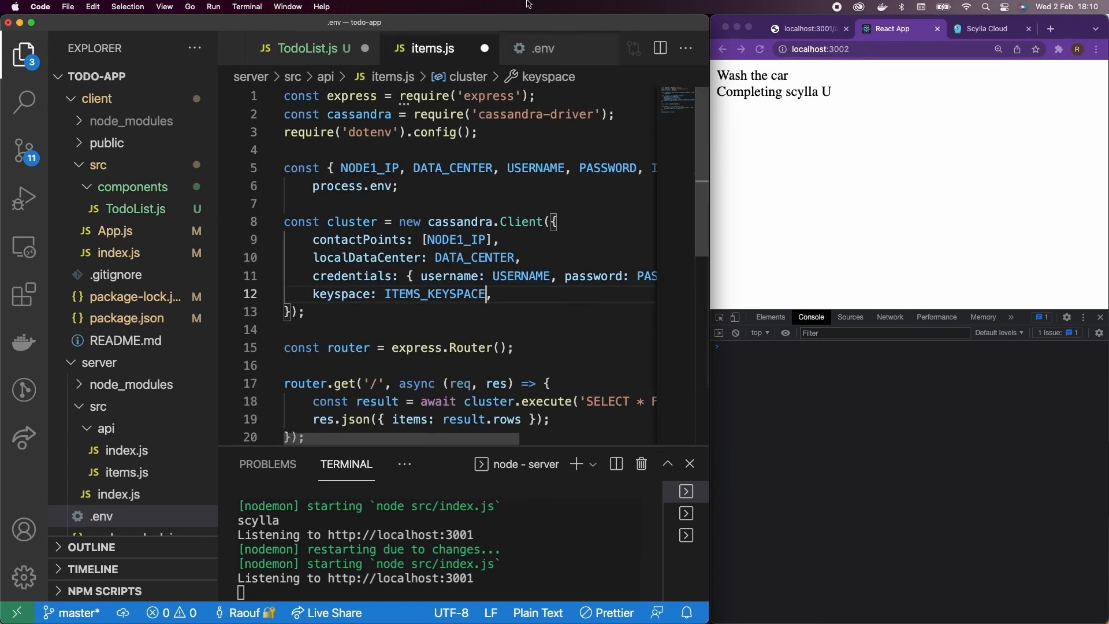